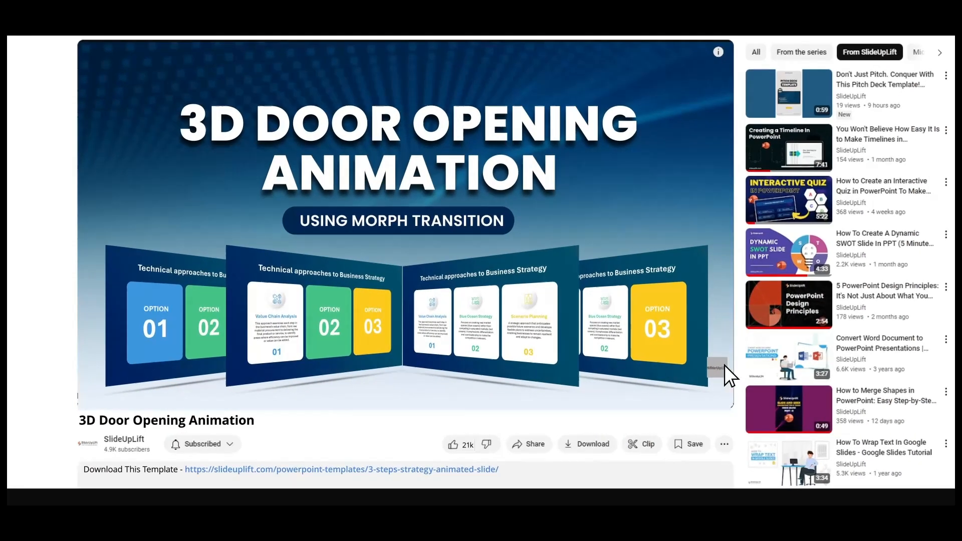
# Apply a dark blue gradient fill as the slide background via Format Background.
pyautogui.click(341, 469)
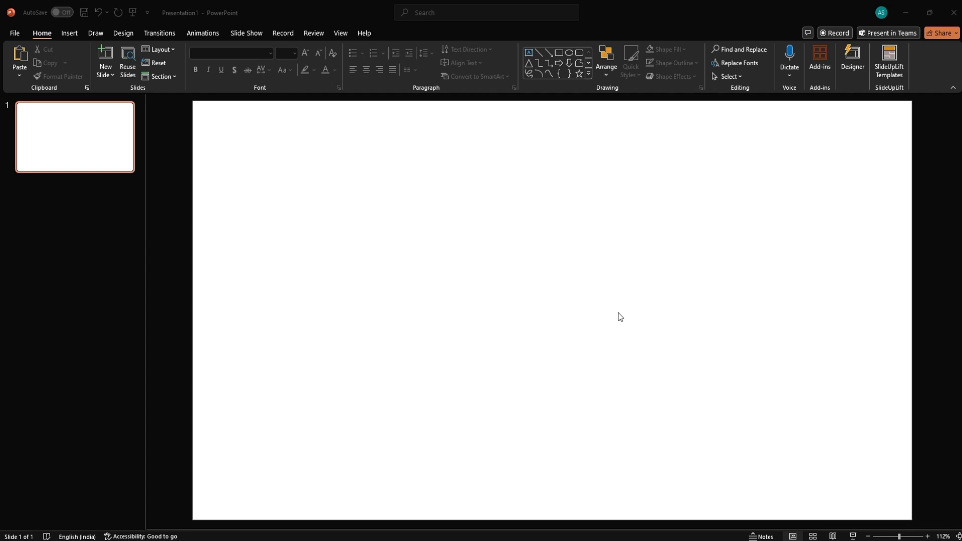
pyautogui.moveTo(544, 279)
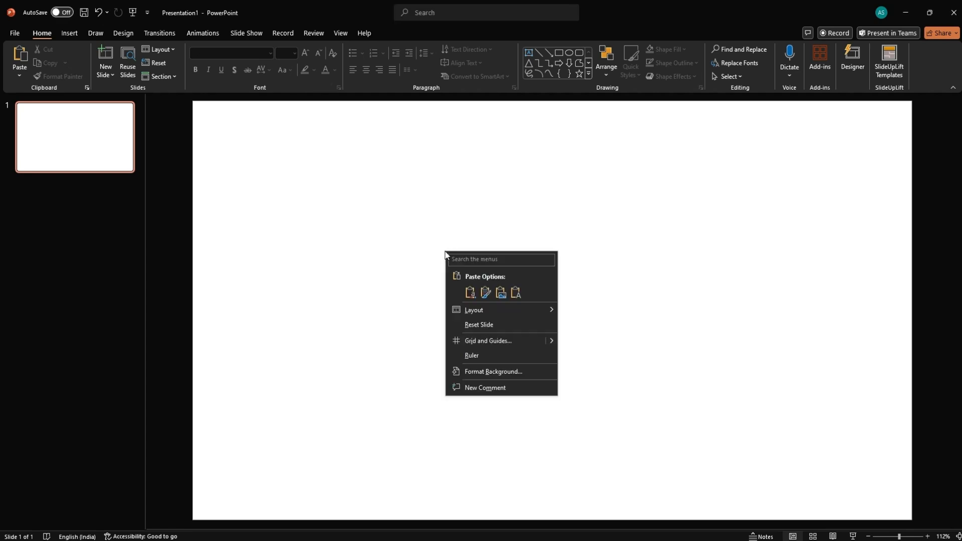
pyautogui.click(493, 373)
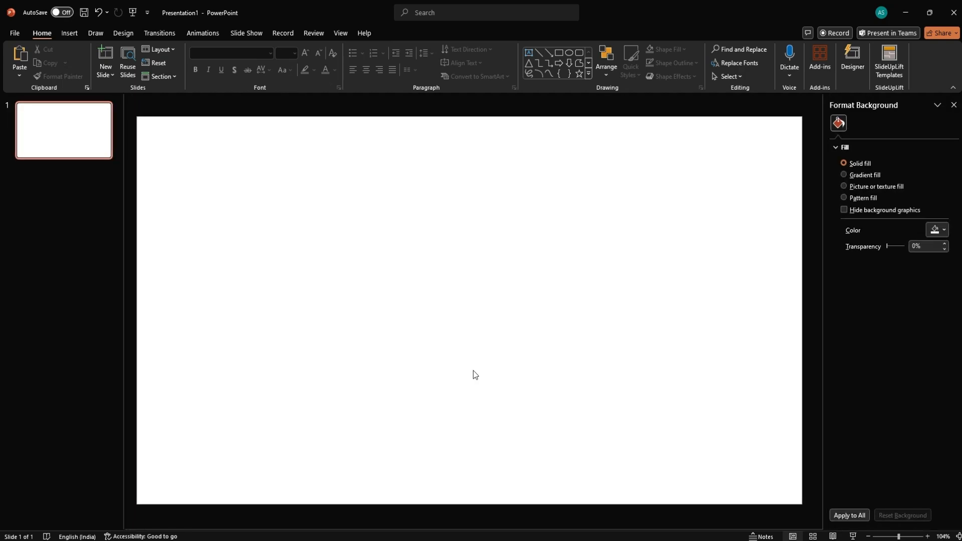
pyautogui.moveTo(860, 183)
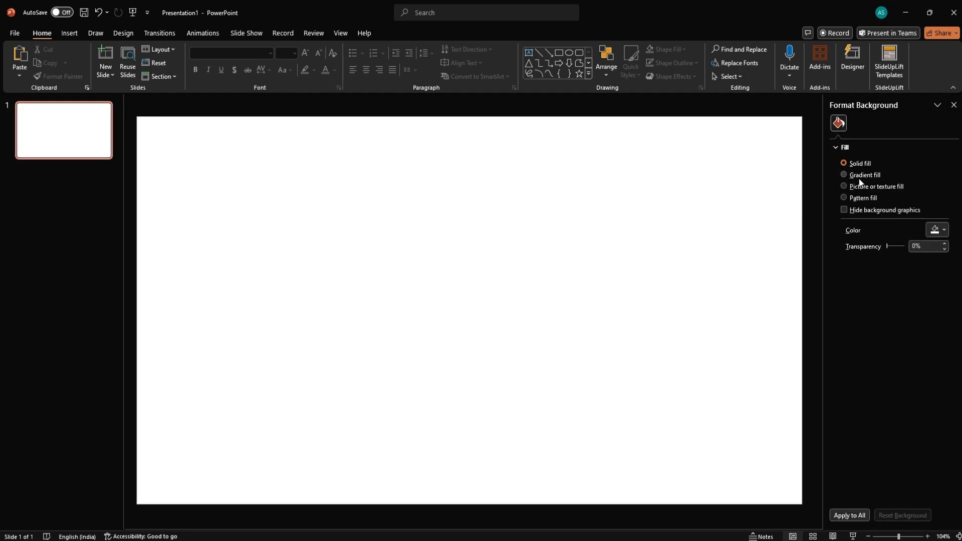
pyautogui.click(844, 175)
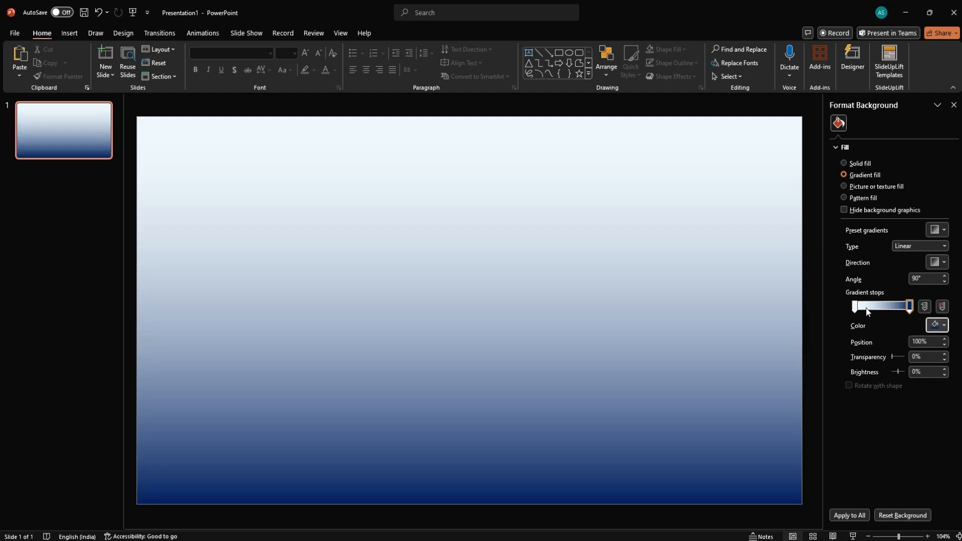
pyautogui.click(945, 325)
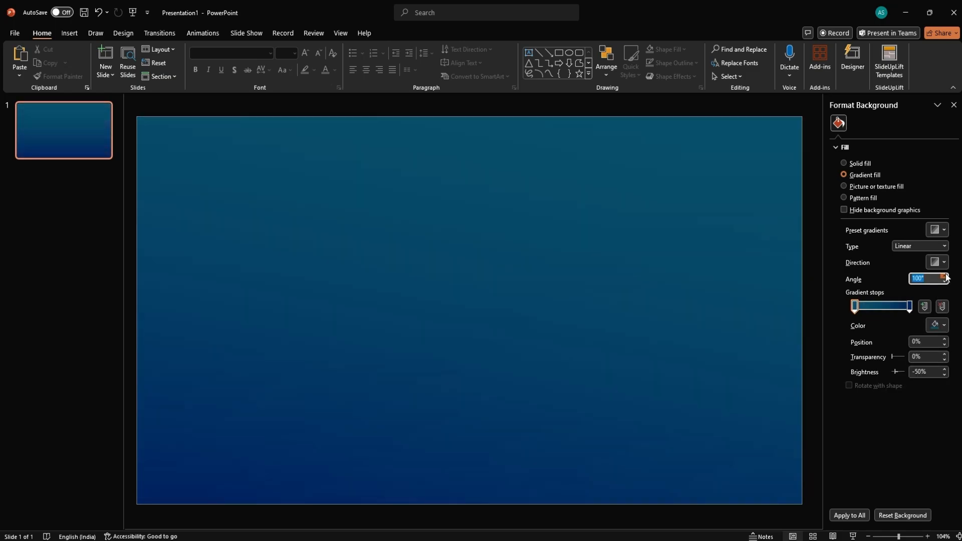
pyautogui.click(945, 277)
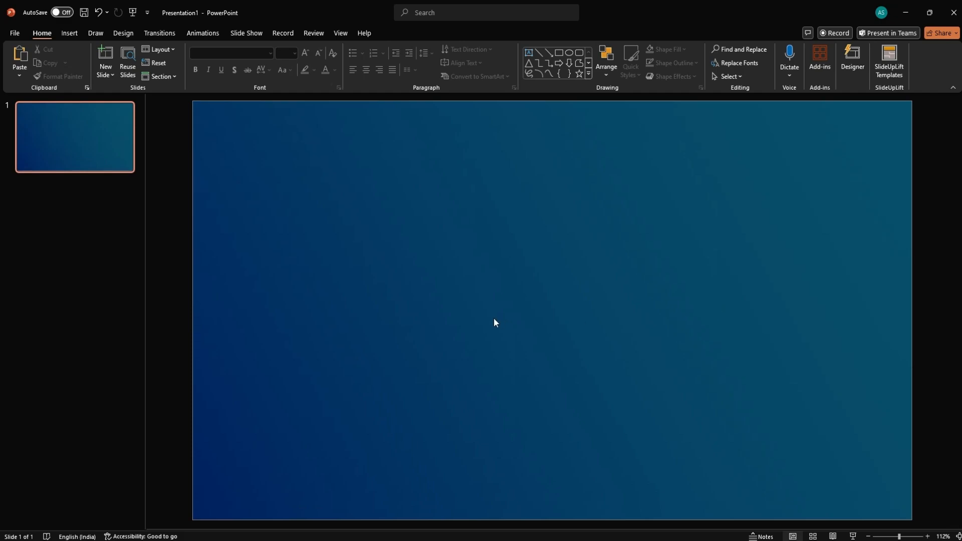
pyautogui.moveTo(344, 47)
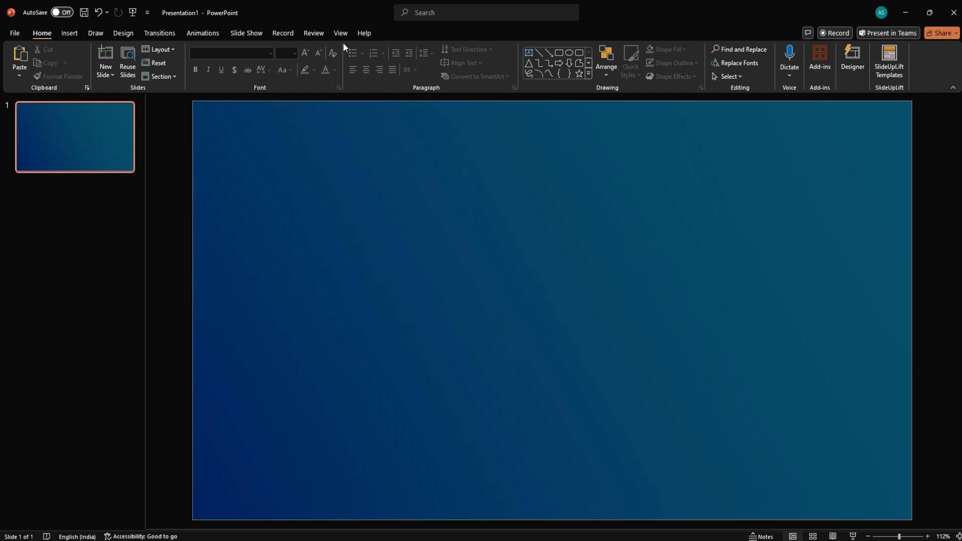
# Turn on the slide guides from the View ribbon.
pyautogui.click(340, 32)
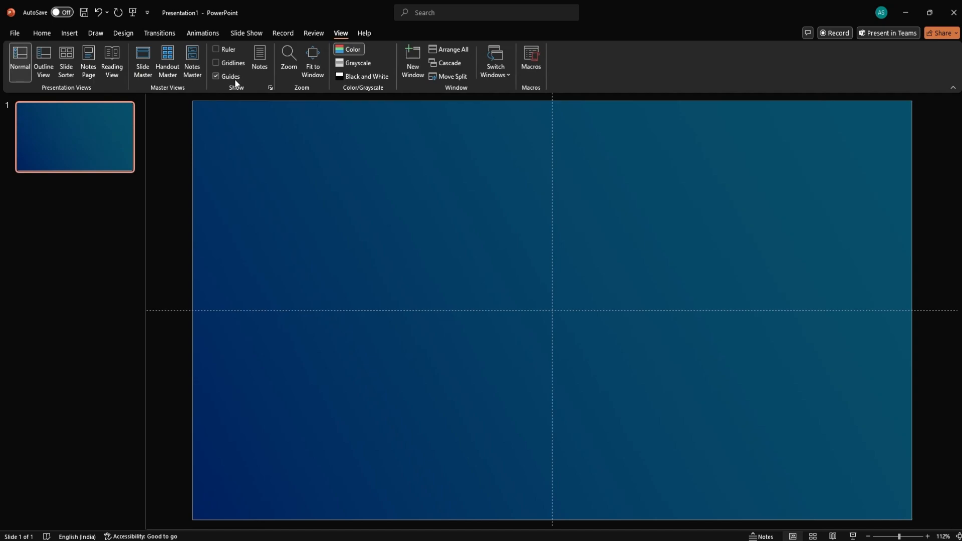
pyautogui.click(68, 33)
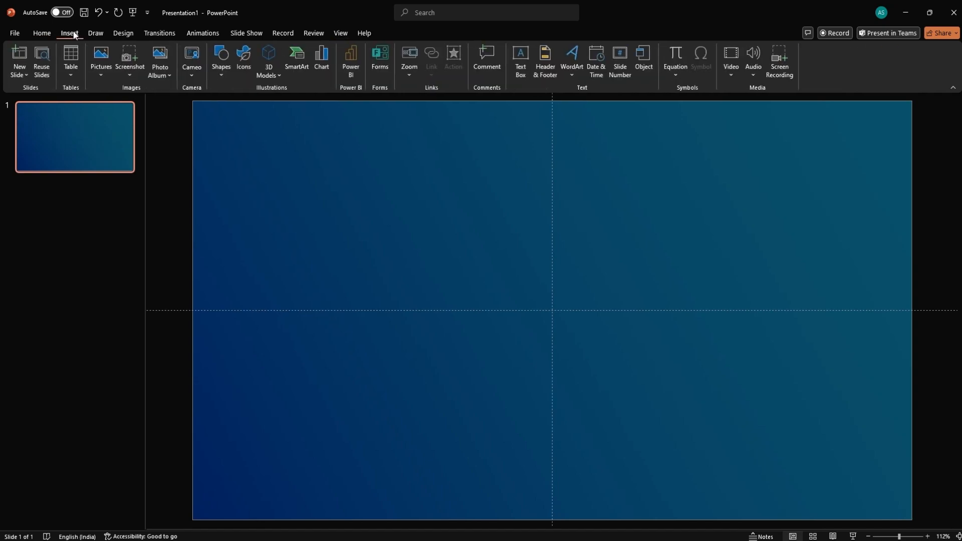
# Draw a translucent rounded rectangle, duplicate it to three and distribute them evenly.
pyautogui.click(220, 61)
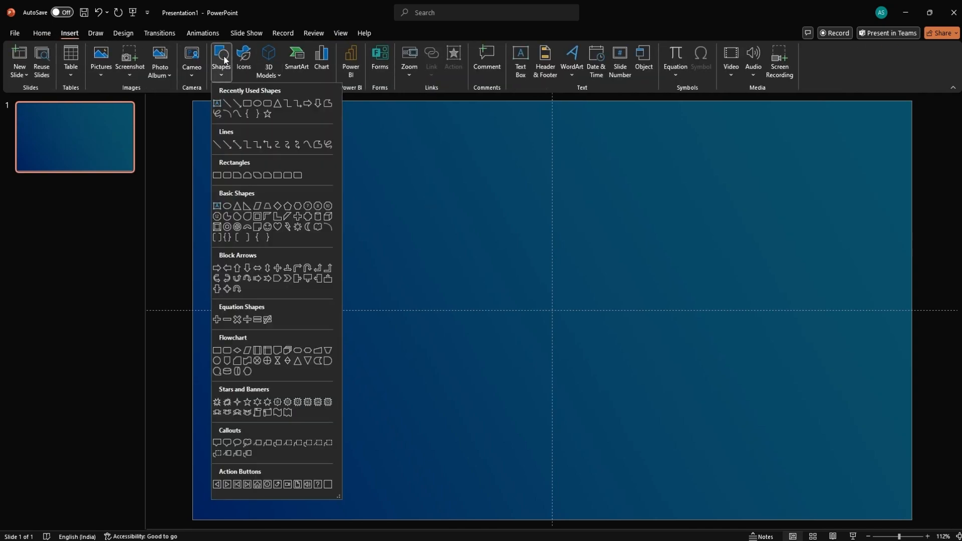
pyautogui.moveTo(267, 103)
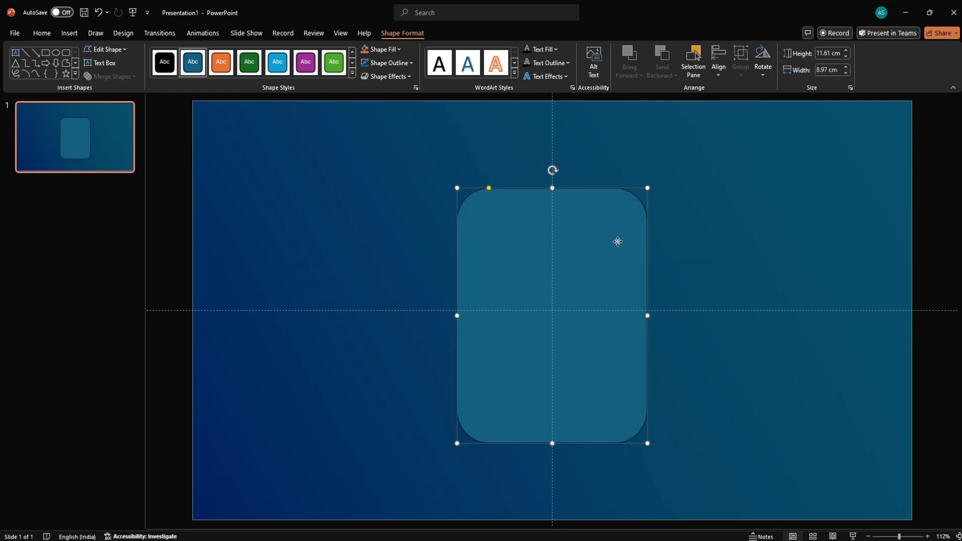
pyautogui.moveTo(488, 188)
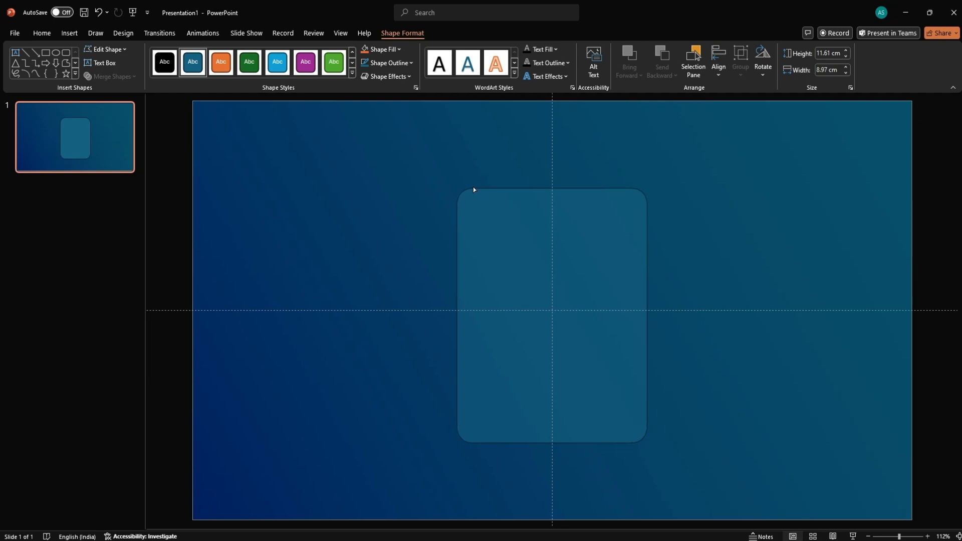
pyautogui.click(388, 62)
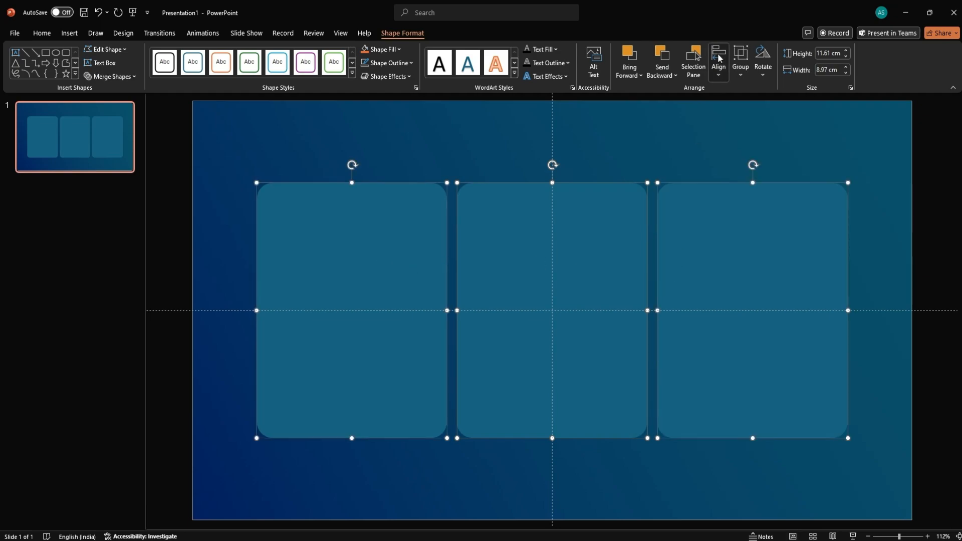
pyautogui.click(718, 61)
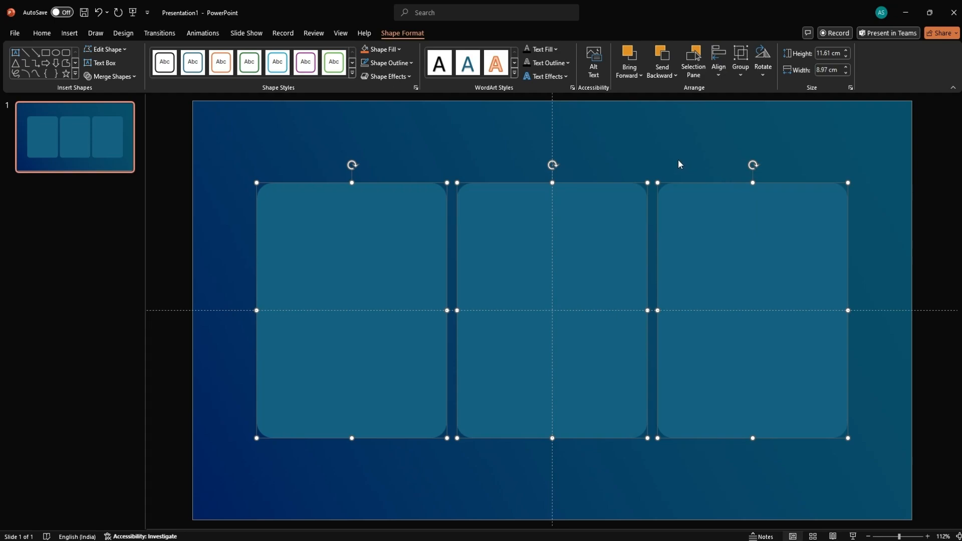
# Park a spare teal panel off-slide and union the three white panels into one shape.
pyautogui.click(398, 299)
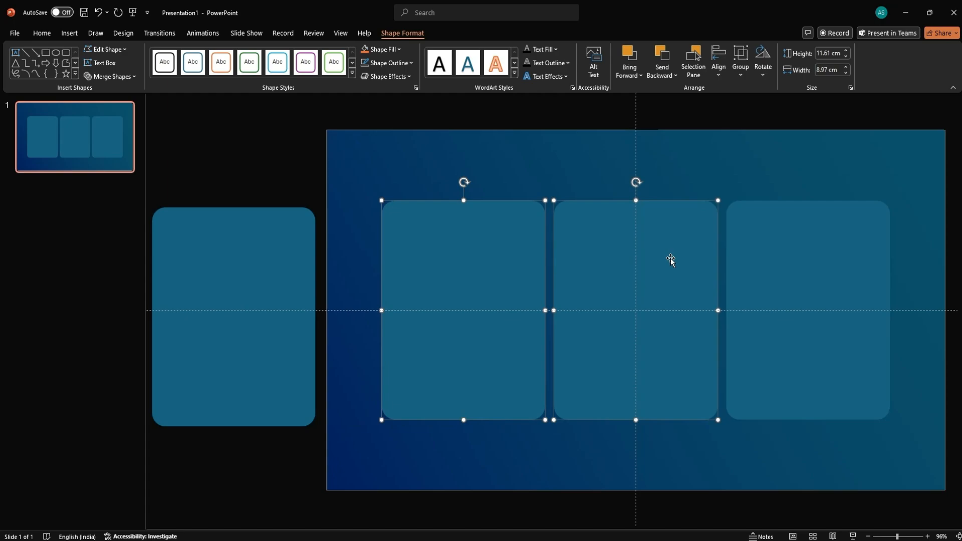
pyautogui.click(808, 310)
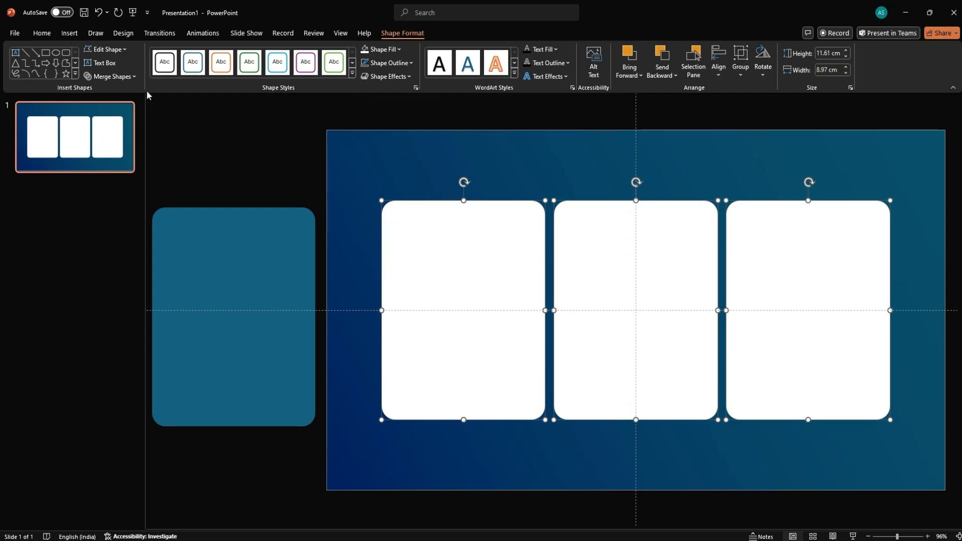
pyautogui.click(112, 76)
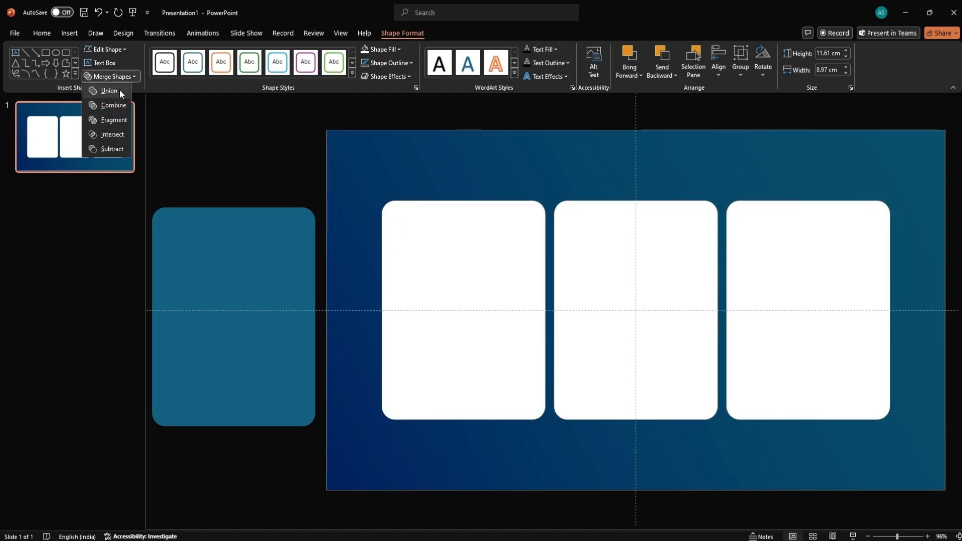
pyautogui.click(502, 248)
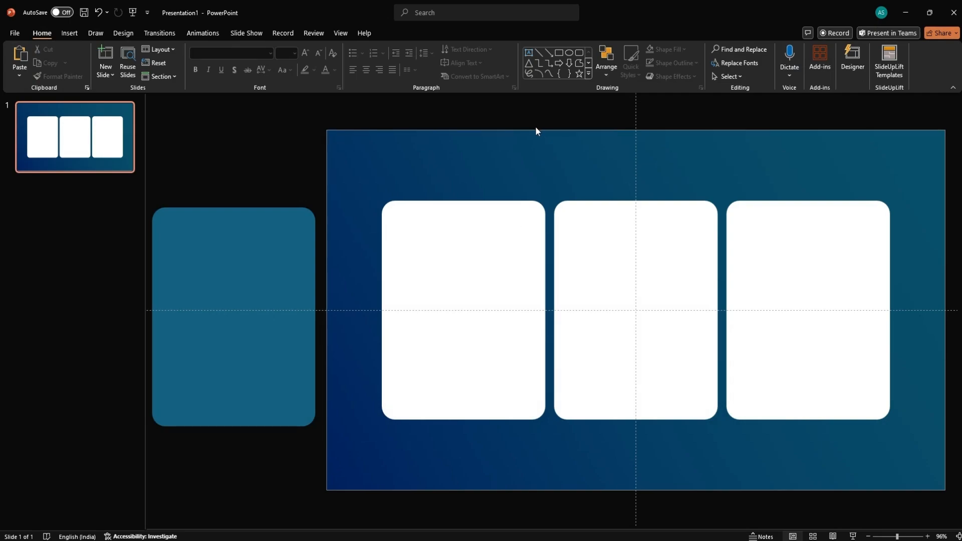
# Paste the title 'Technical approaches to Business Strategy' in a text box, white and enlarged.
pyautogui.click(69, 33)
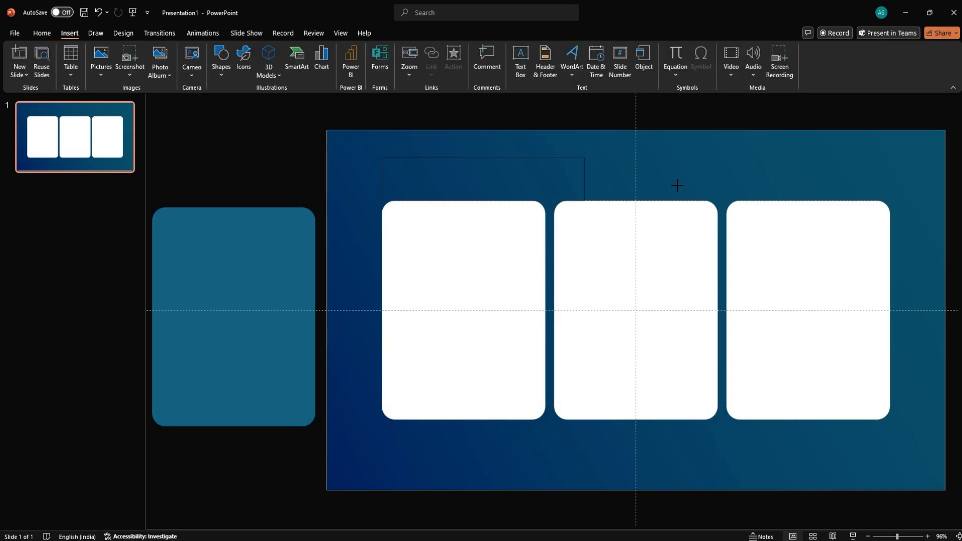
pyautogui.press('ctrl+v')
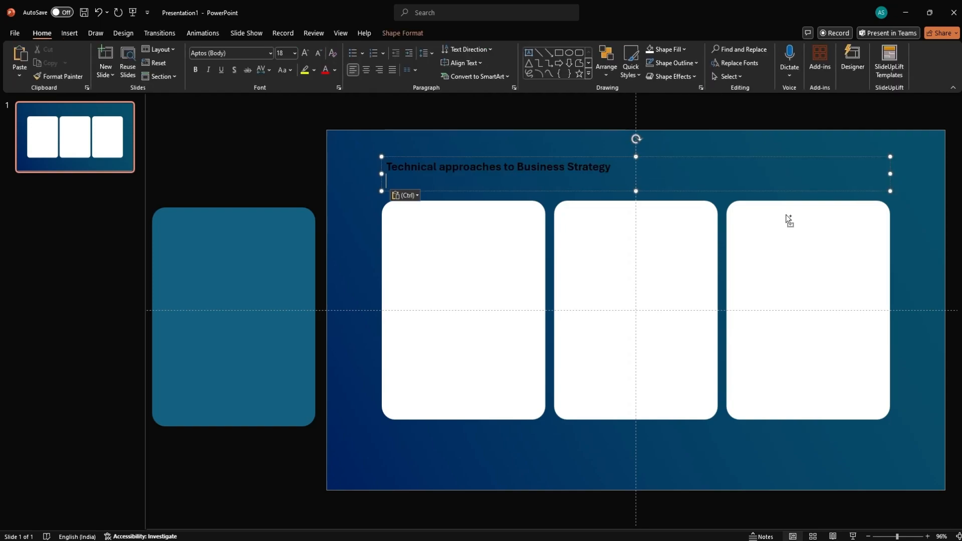
pyautogui.tripleClick(497, 166)
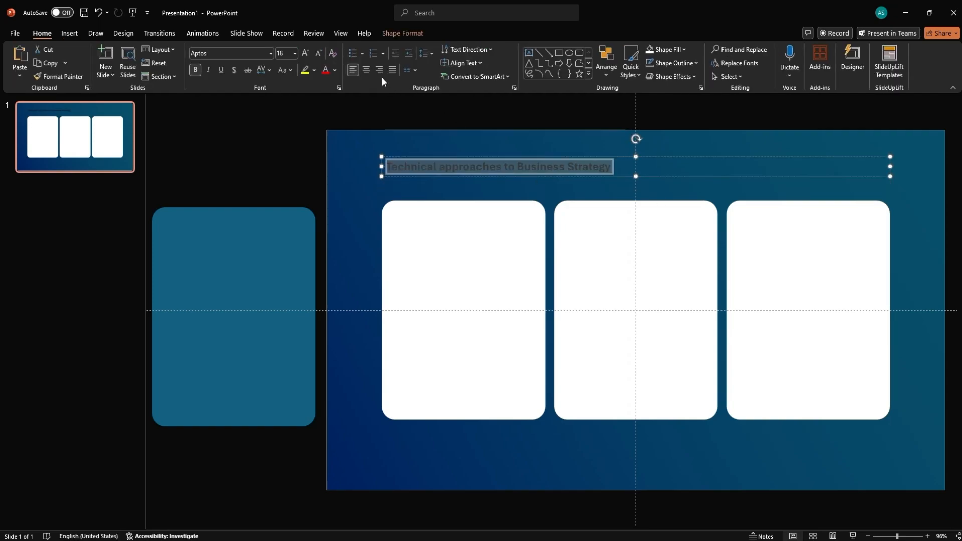
pyautogui.click(335, 70)
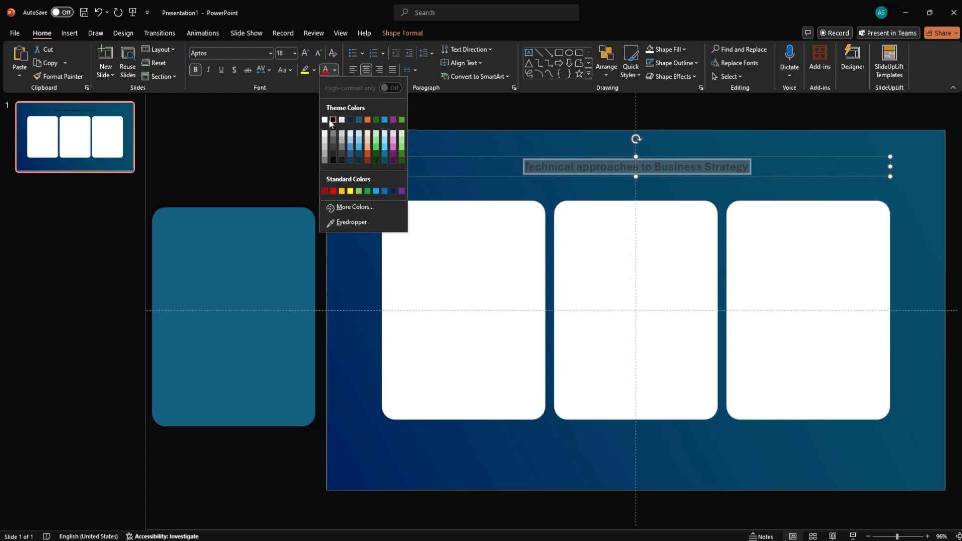
pyautogui.click(324, 119)
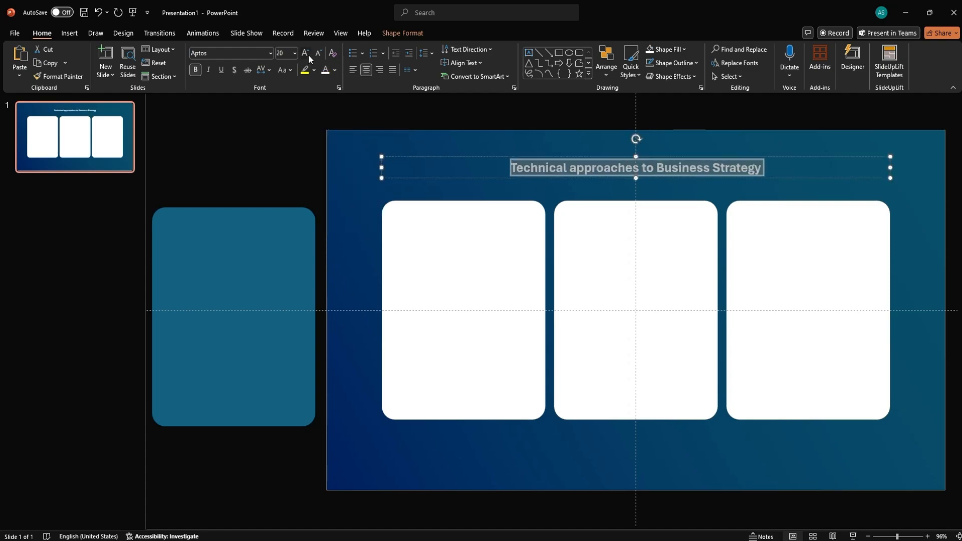
pyautogui.click(303, 53)
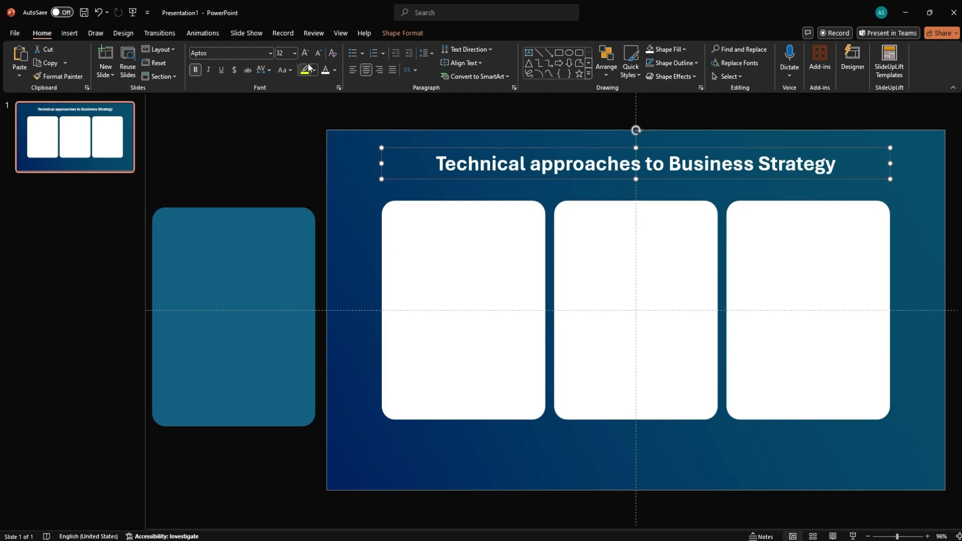
# Centre the title above the white panels on the slide.
pyautogui.click(348, 178)
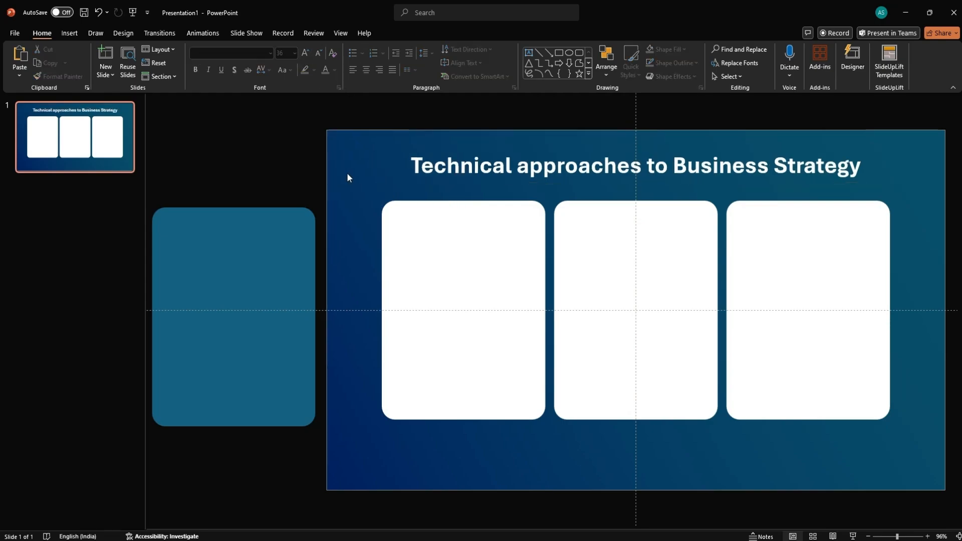
pyautogui.click(636, 319)
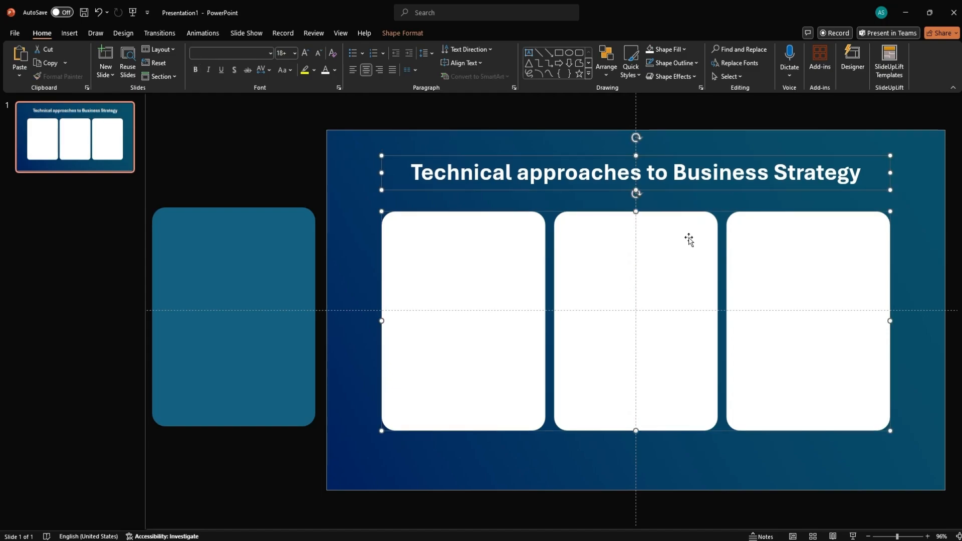
pyautogui.click(443, 388)
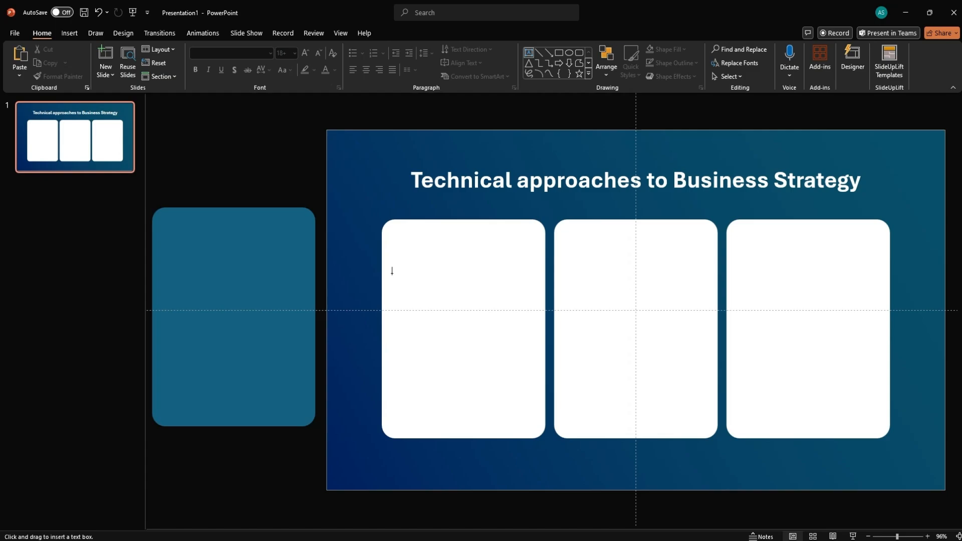
# Add the heading 'Value Chain Analysis' and a 12 pt centred description paragraph on the first card.
pyautogui.press('ctrl+v')
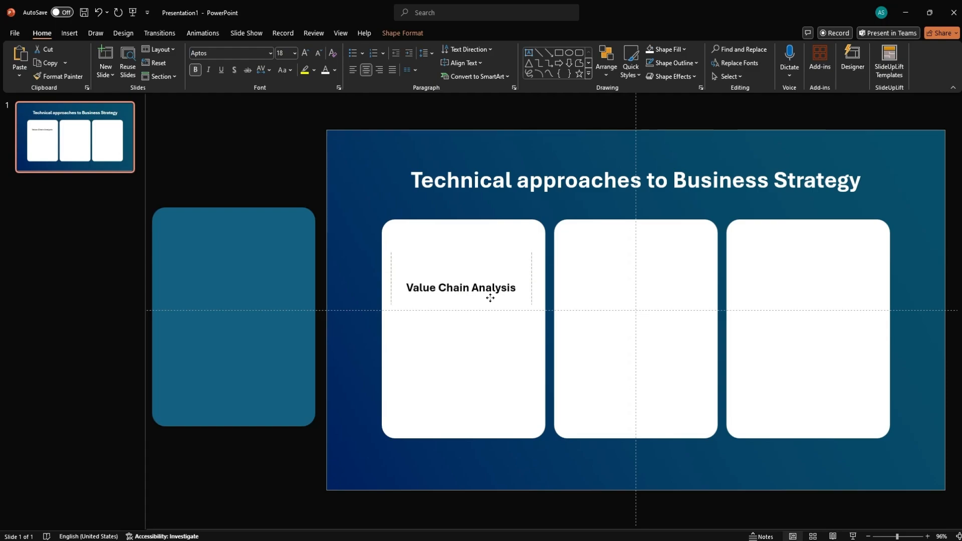
pyautogui.click(461, 287)
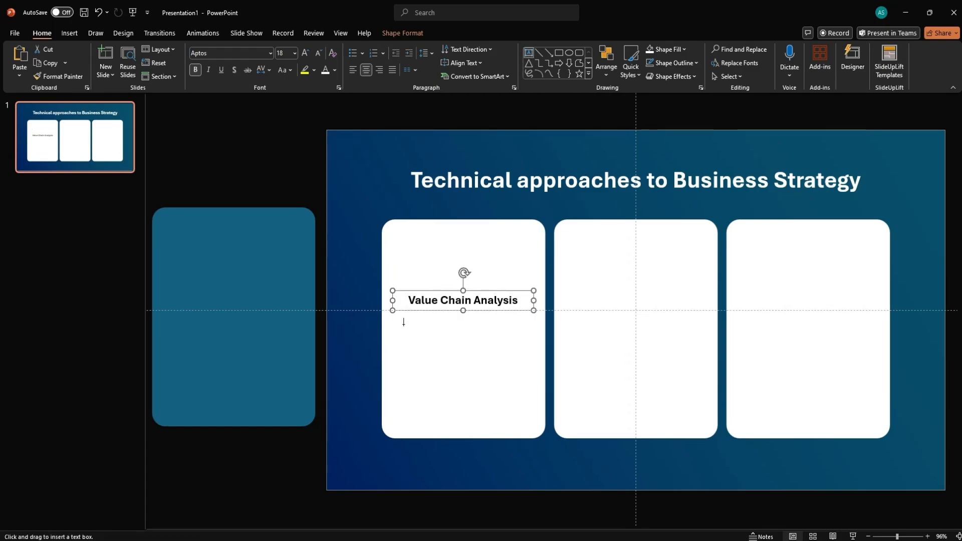
pyautogui.write("This approach examines each step in the business's value chain, from raw material procurement to delivering the final product or service, to identify areas where efficiency can be improved or value can be added.")
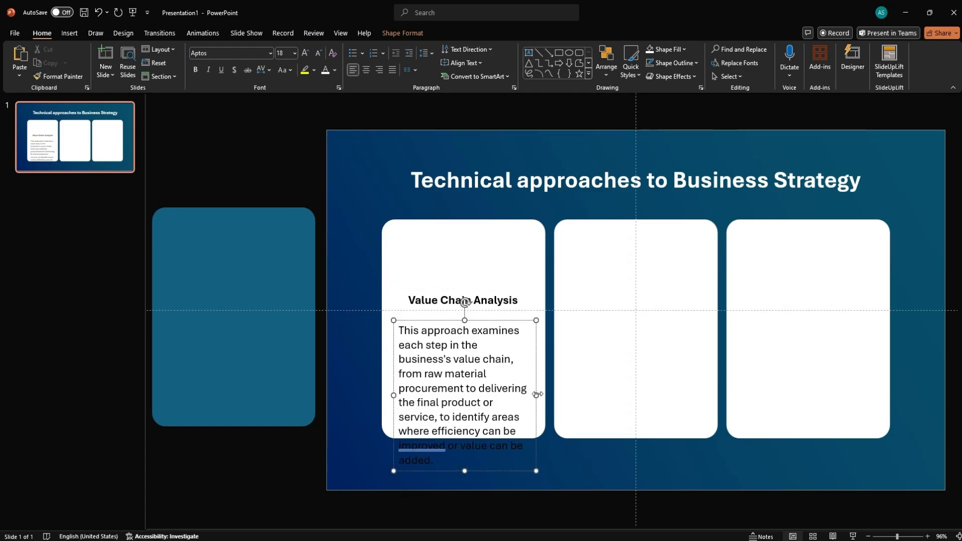
pyautogui.click(317, 55)
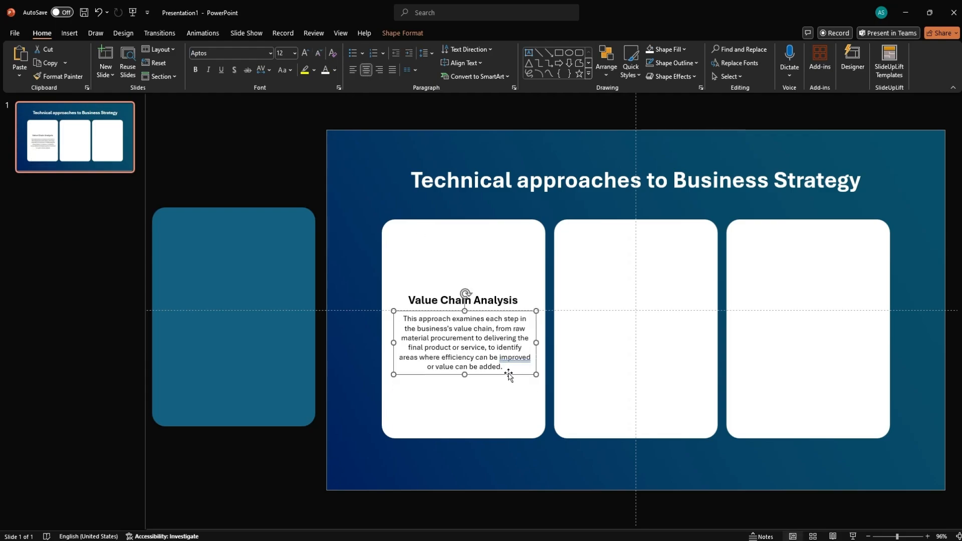
# Add a large '01' below the description and start a circle above the heading.
pyautogui.click(537, 110)
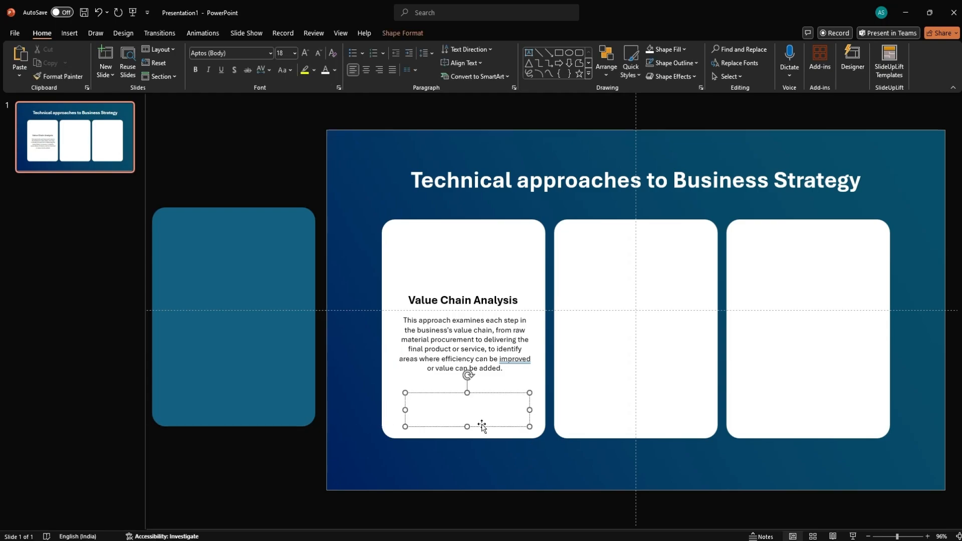
pyautogui.write('01')
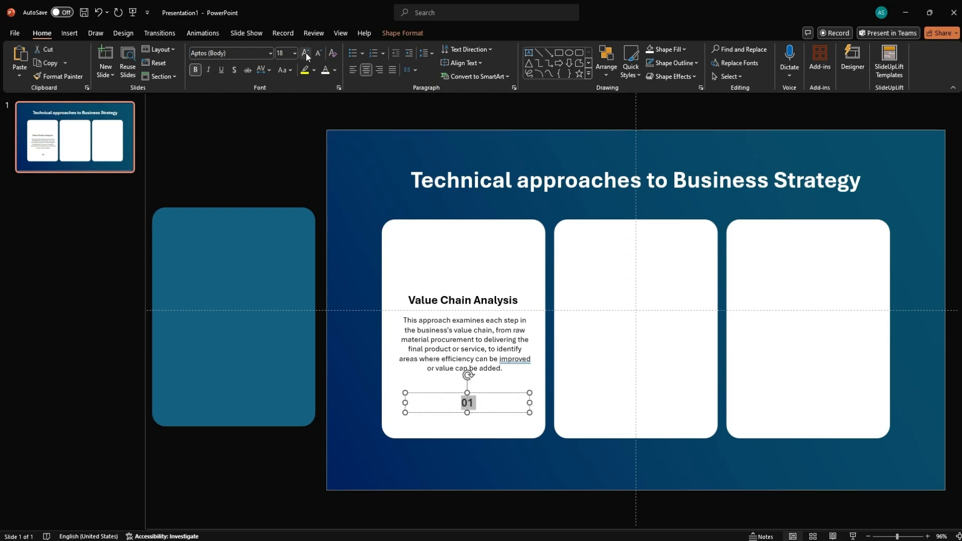
pyautogui.click(303, 53)
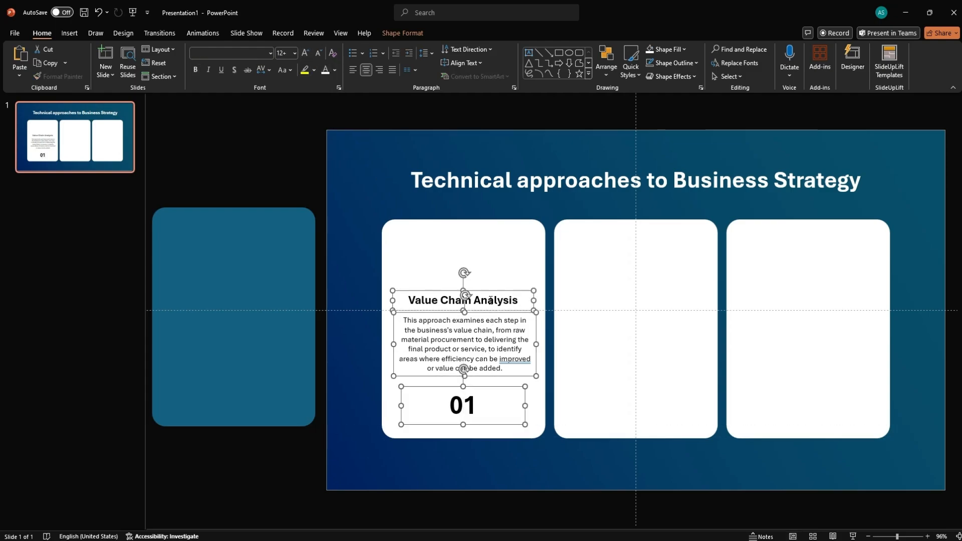
pyautogui.click(505, 459)
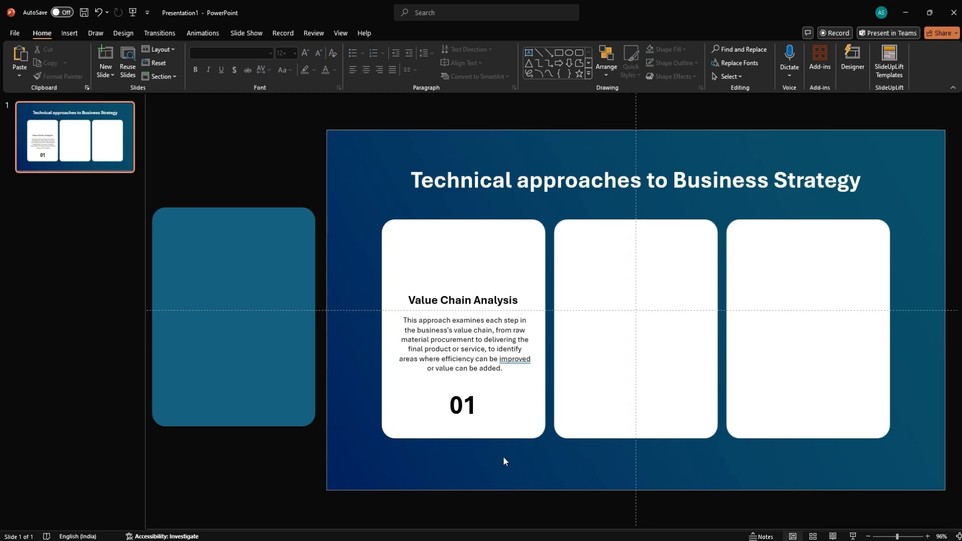
pyautogui.click(463, 404)
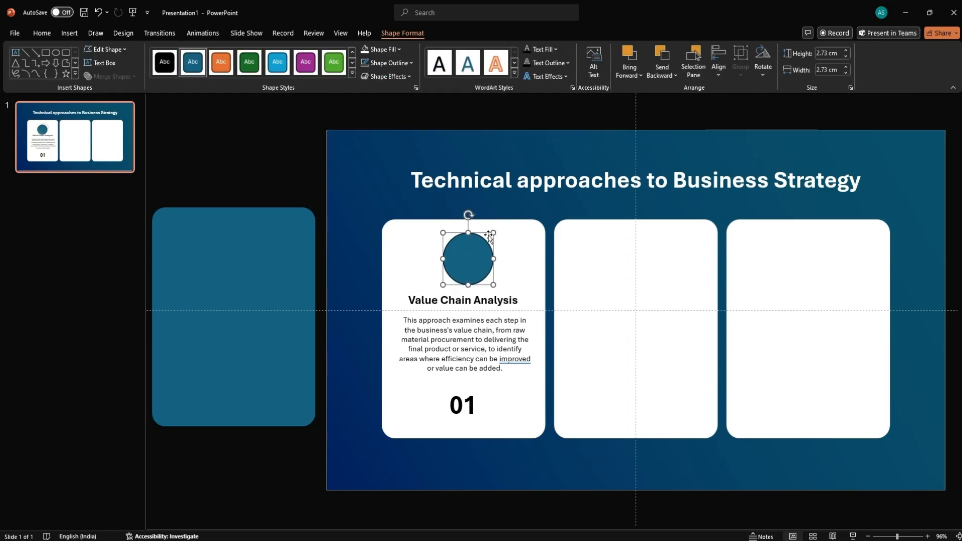
# Resize and centre the circle over the heading and bring up Format Shape.
pyautogui.click(463, 335)
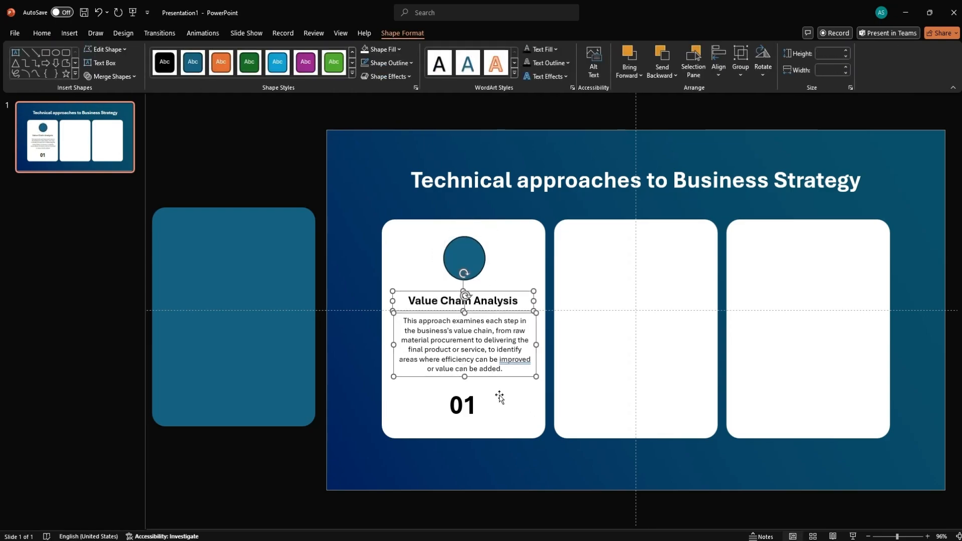
pyautogui.click(464, 257)
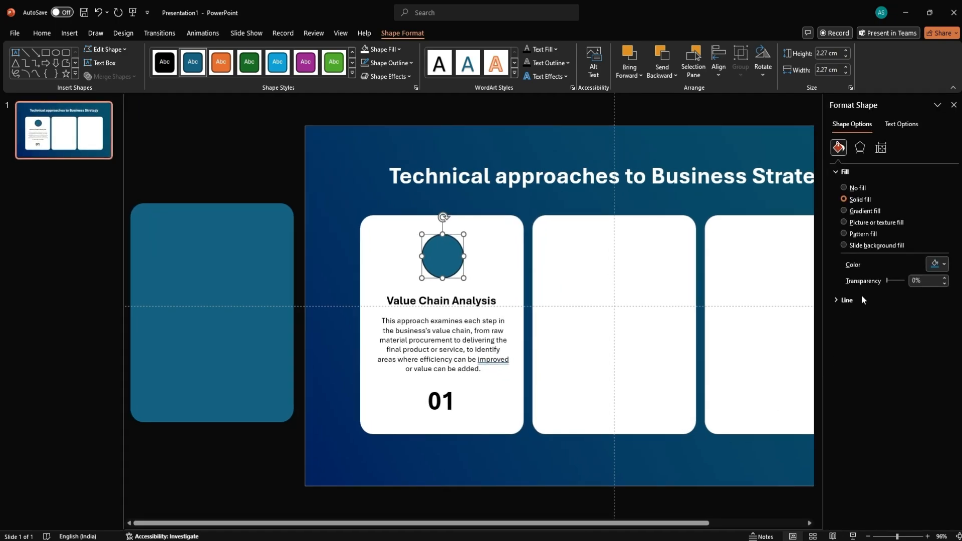
# Give the circle no outline and a white-to-light radial gradient fill.
pyautogui.click(847, 299)
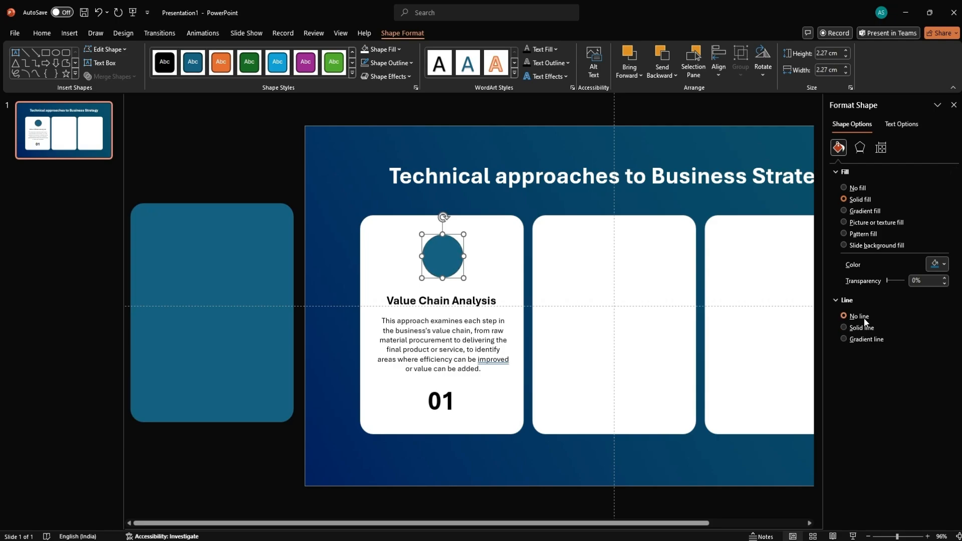
pyautogui.click(845, 211)
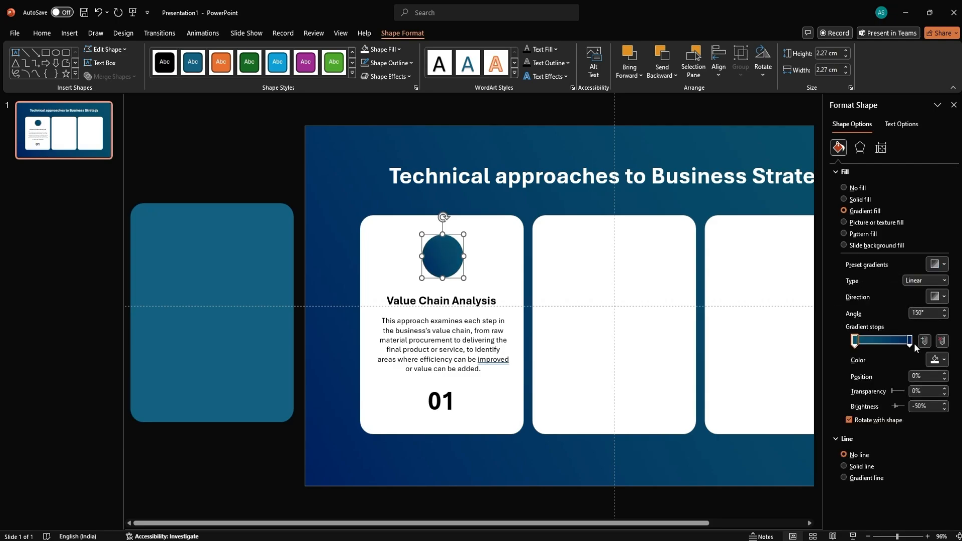
pyautogui.click(949, 359)
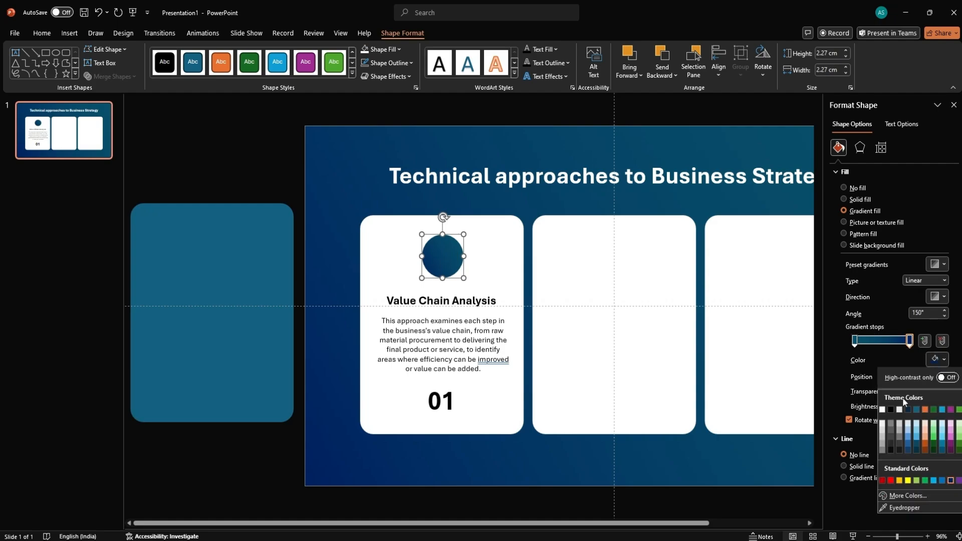
pyautogui.click(896, 409)
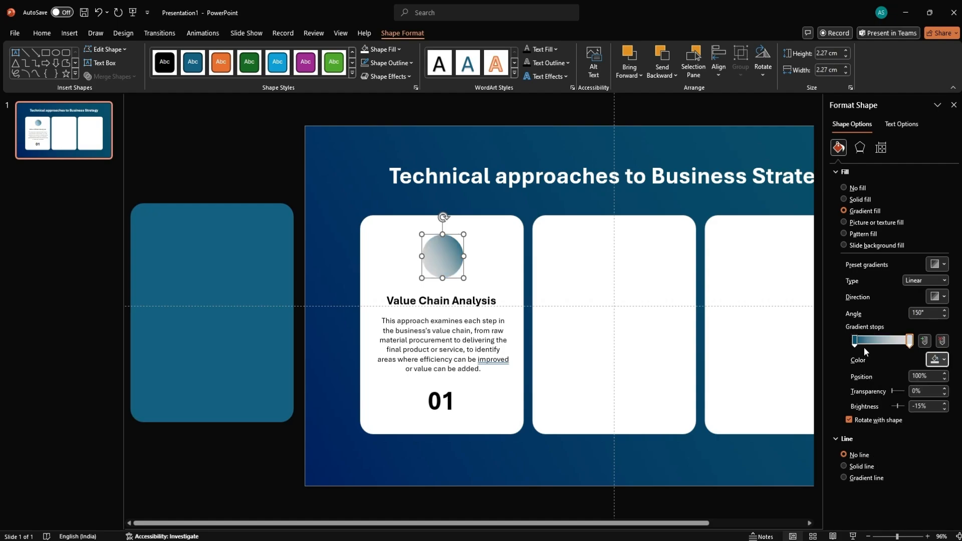
pyautogui.click(944, 360)
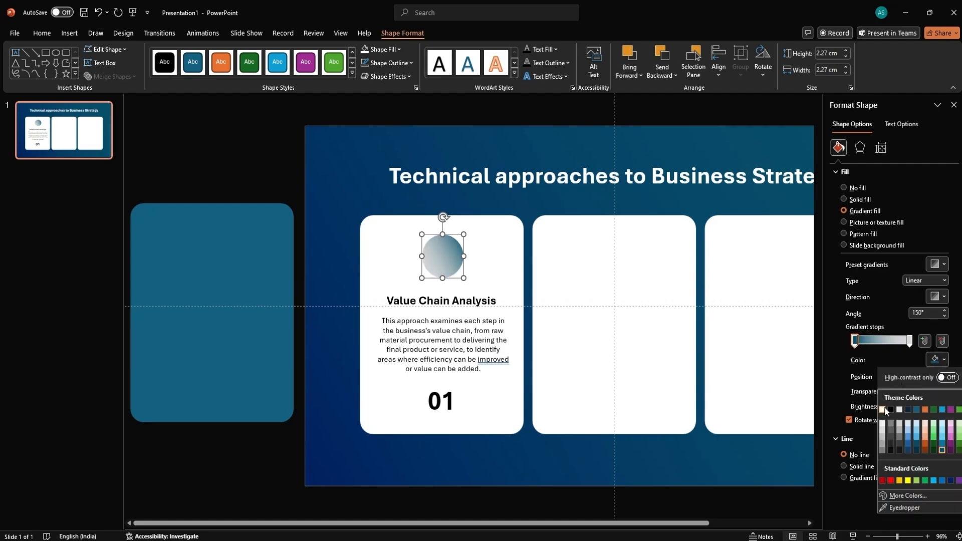
pyautogui.click(883, 411)
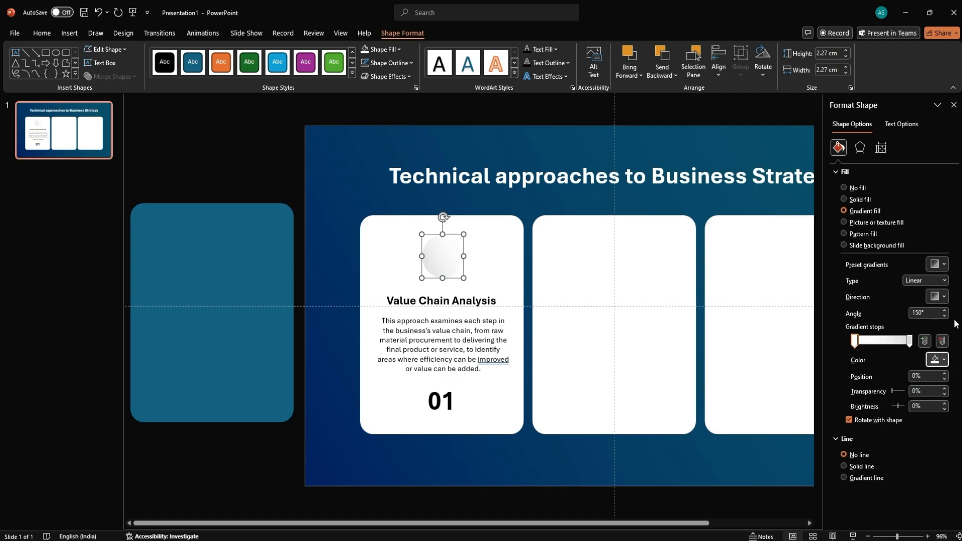
pyautogui.click(925, 281)
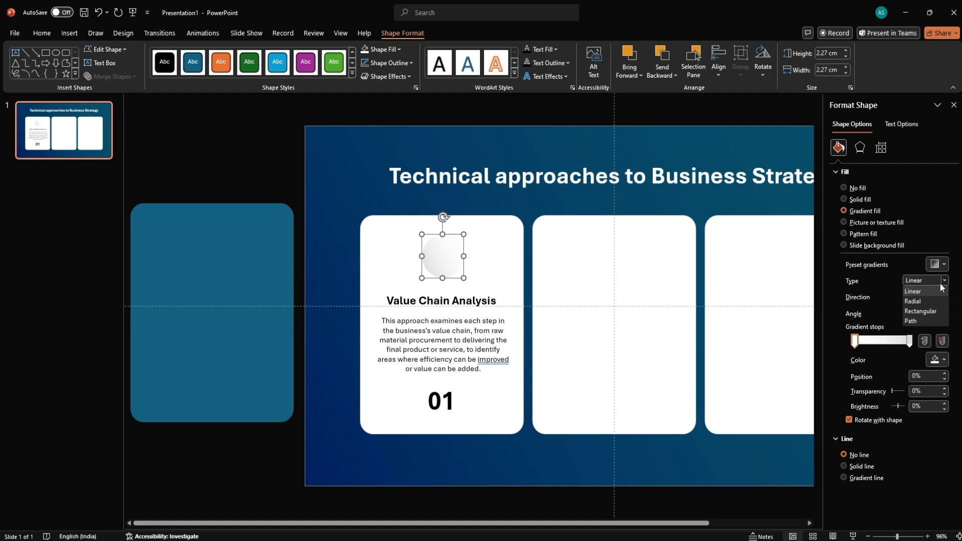
pyautogui.click(912, 302)
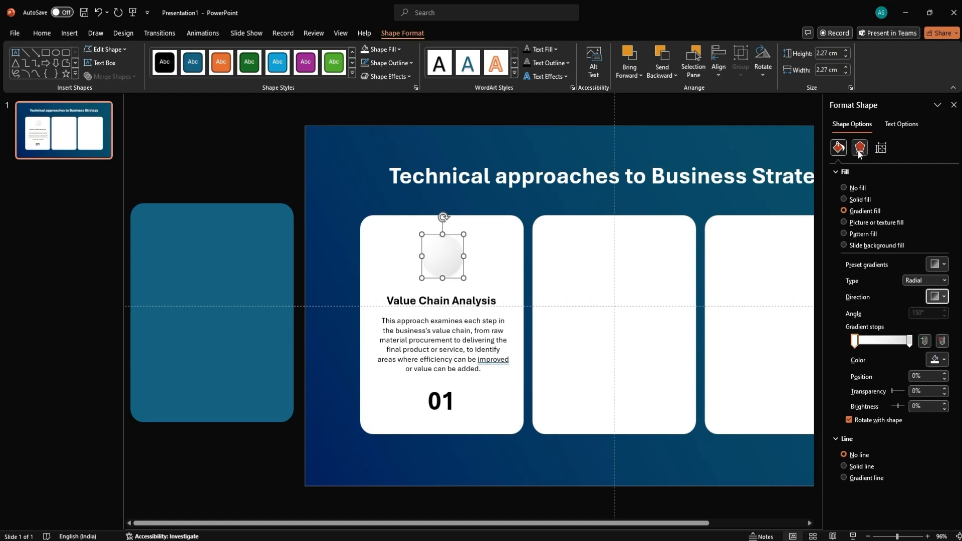
# Add a soft shadow preset to the circle at about 90% transparency, with no bevel.
pyautogui.click(859, 148)
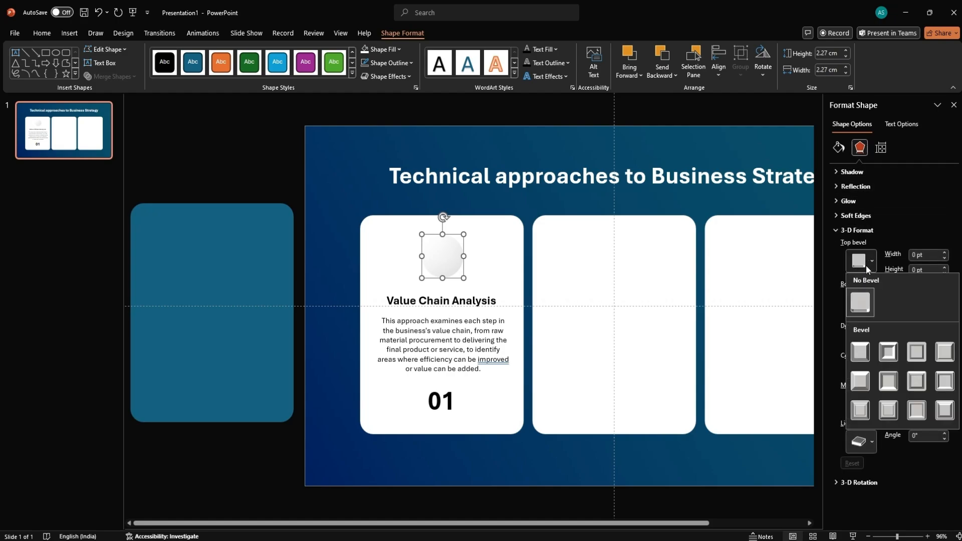
pyautogui.click(860, 351)
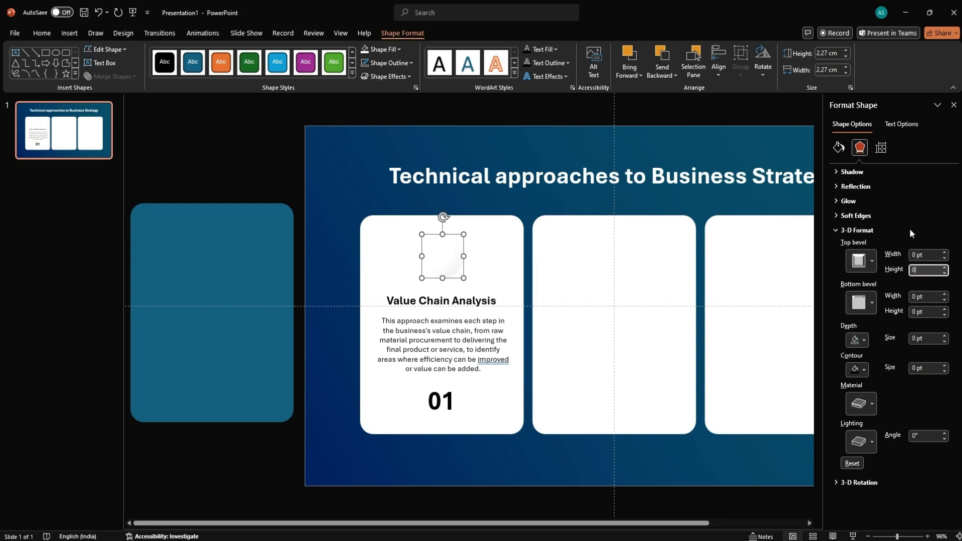
pyautogui.click(853, 171)
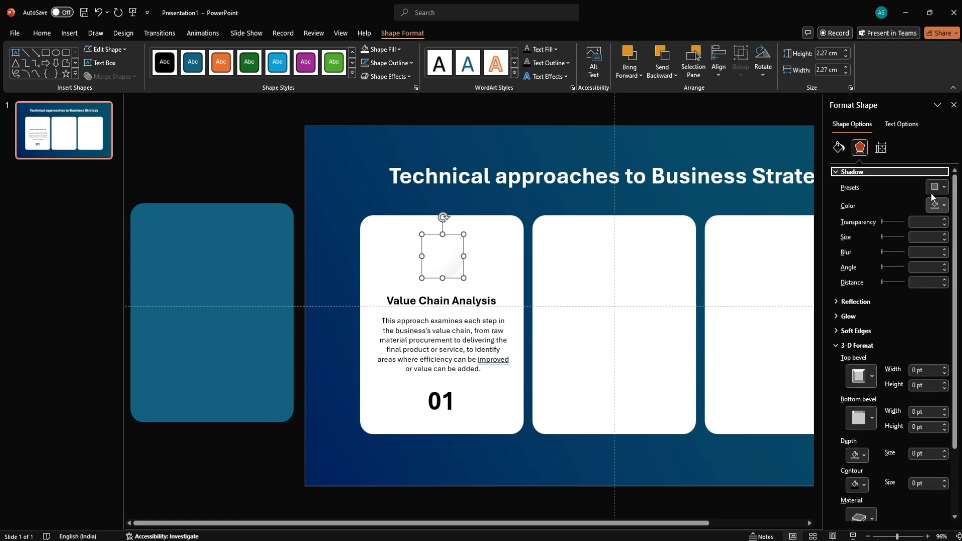
pyautogui.click(937, 187)
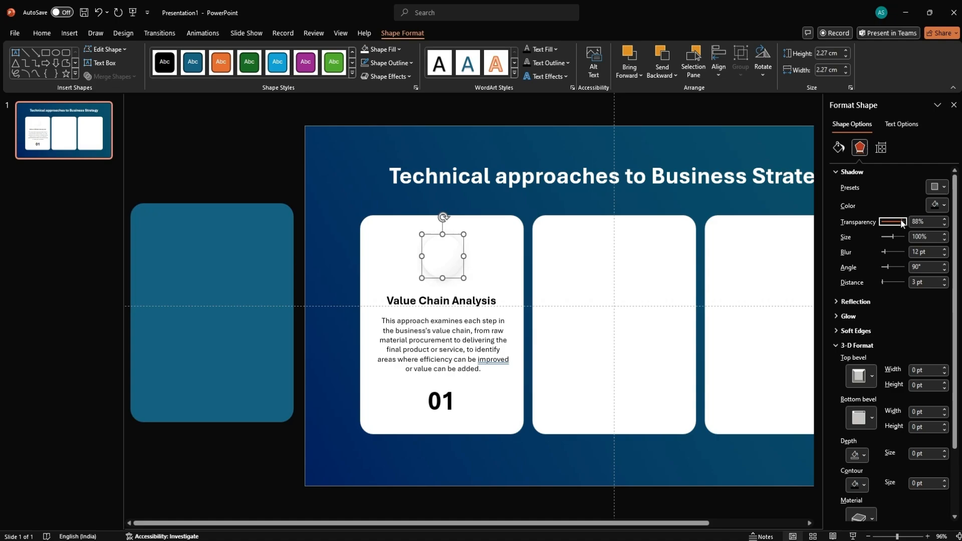
pyautogui.click(944, 220)
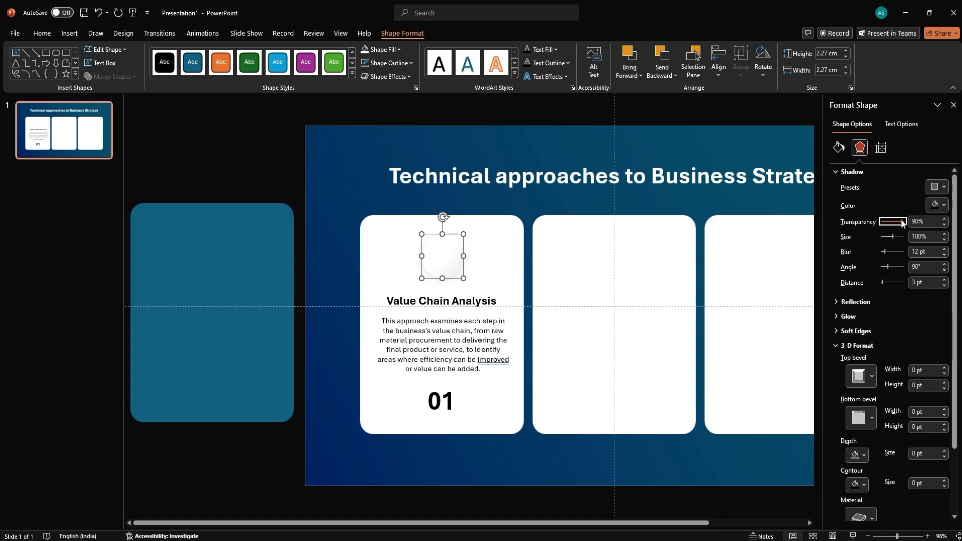
# Darken the outer gradient stop to a grey rim and close Format Shape.
pyautogui.click(838, 147)
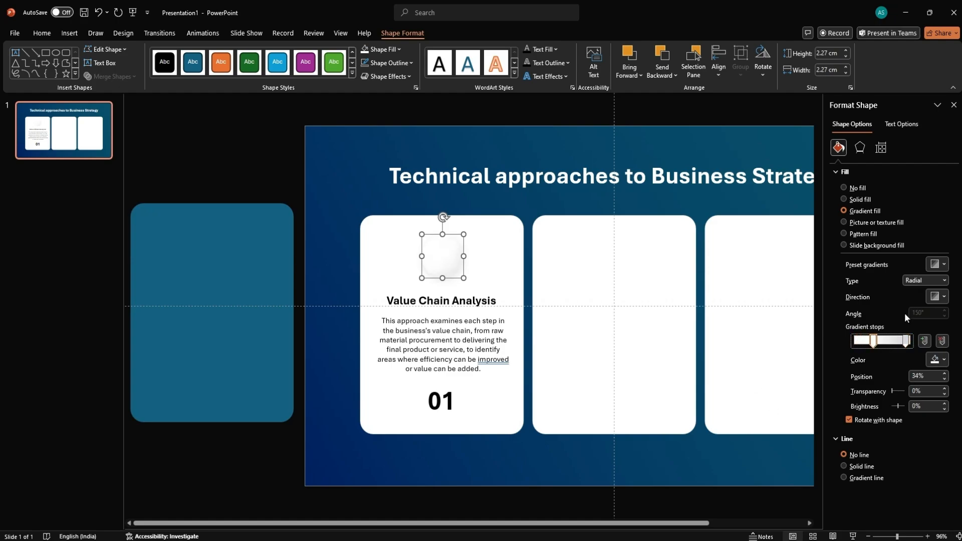
pyautogui.click(944, 360)
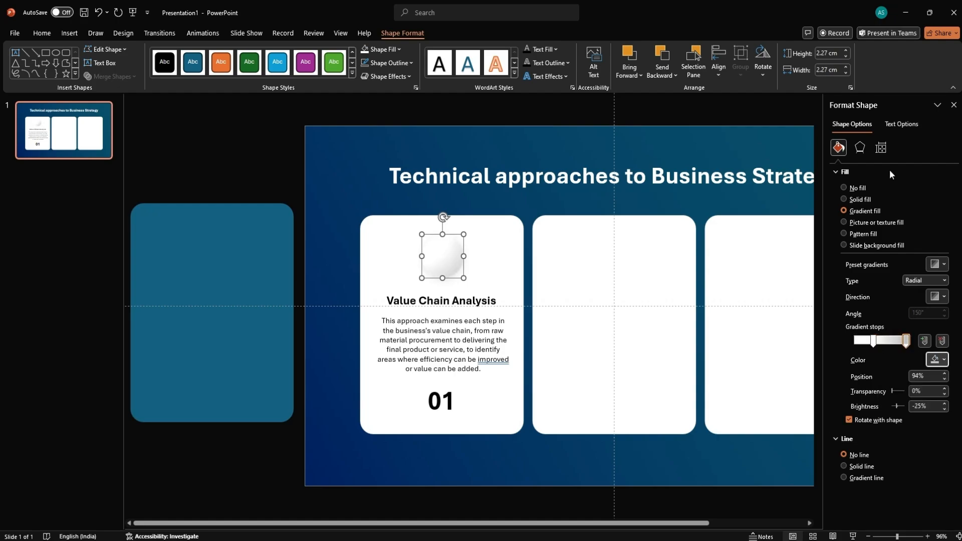
pyautogui.click(953, 105)
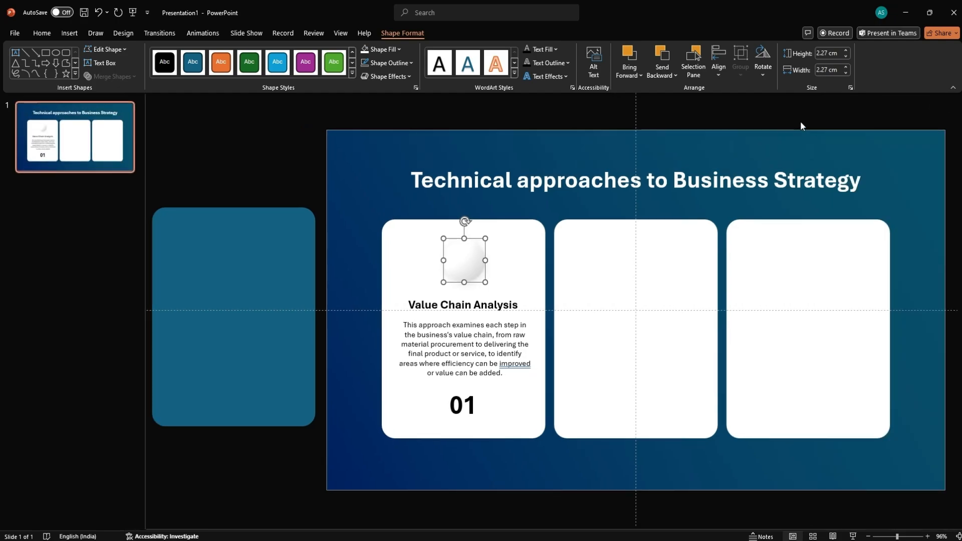
# Insert the Value Chain Analysis picture from this device and fit it inside the circle.
pyautogui.click(70, 33)
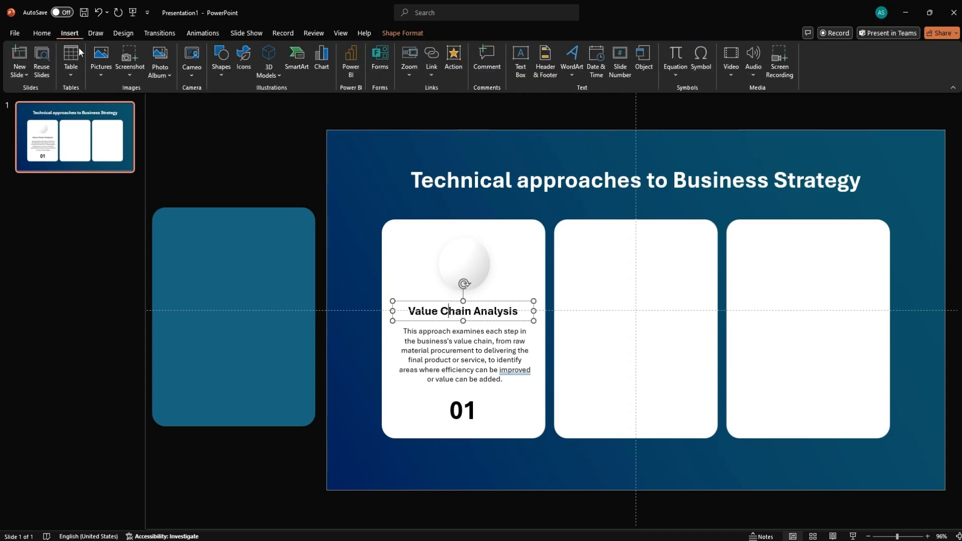
pyautogui.click(100, 59)
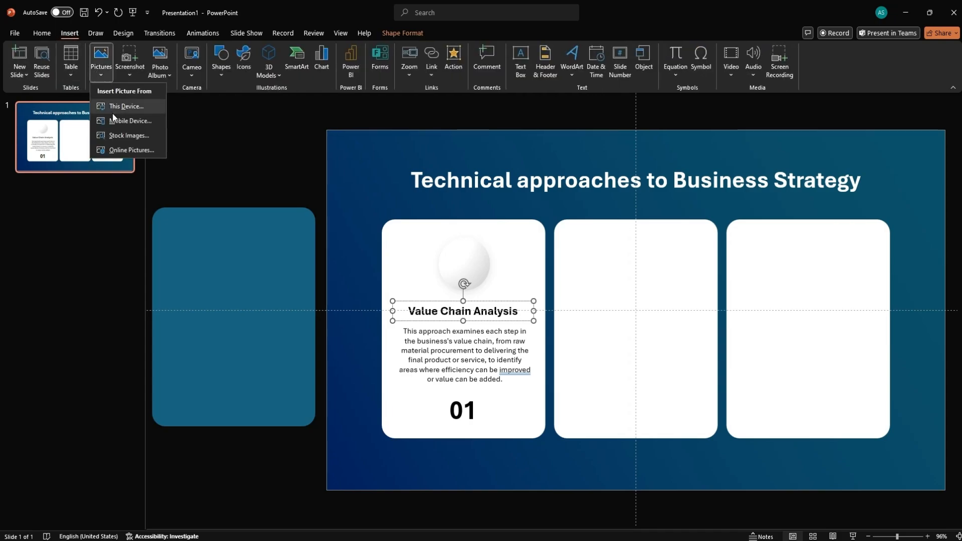
pyautogui.click(127, 108)
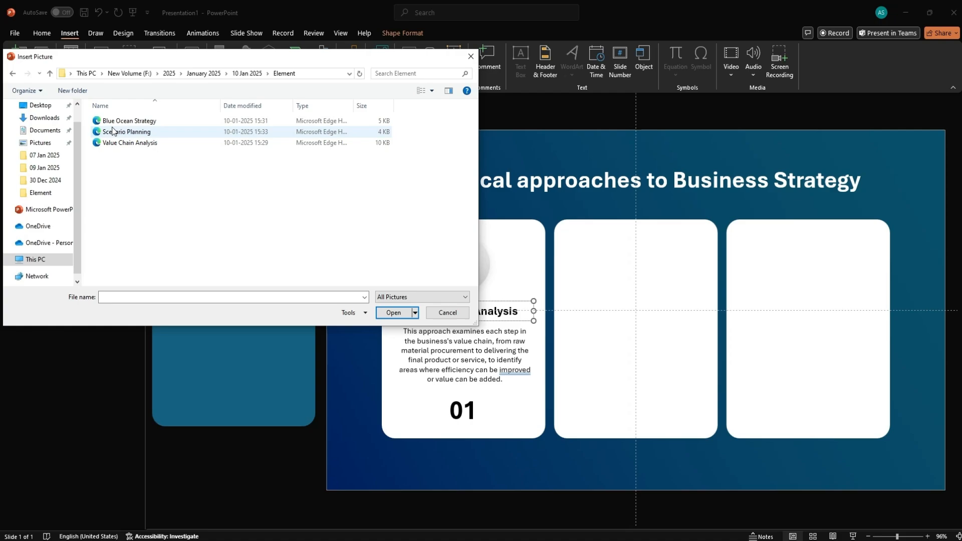
pyautogui.click(129, 143)
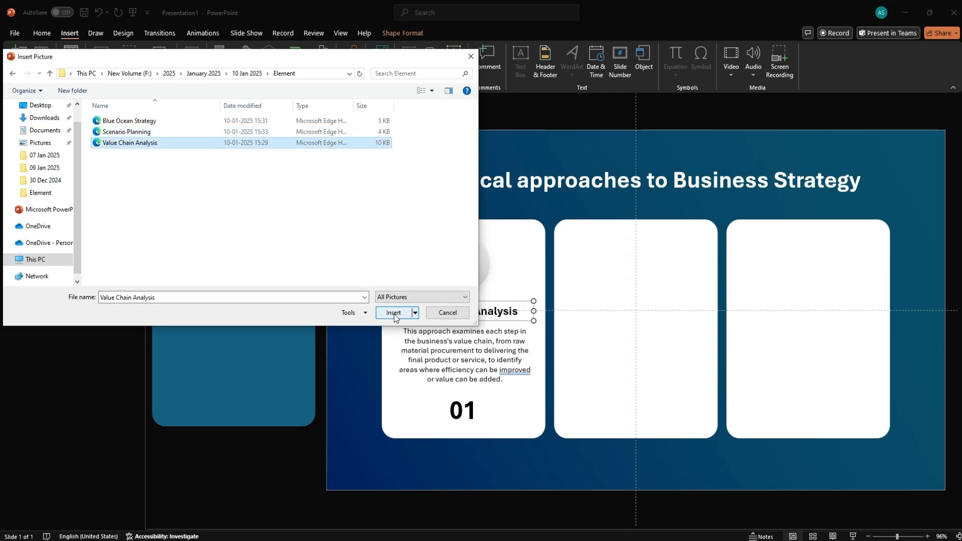
pyautogui.click(393, 314)
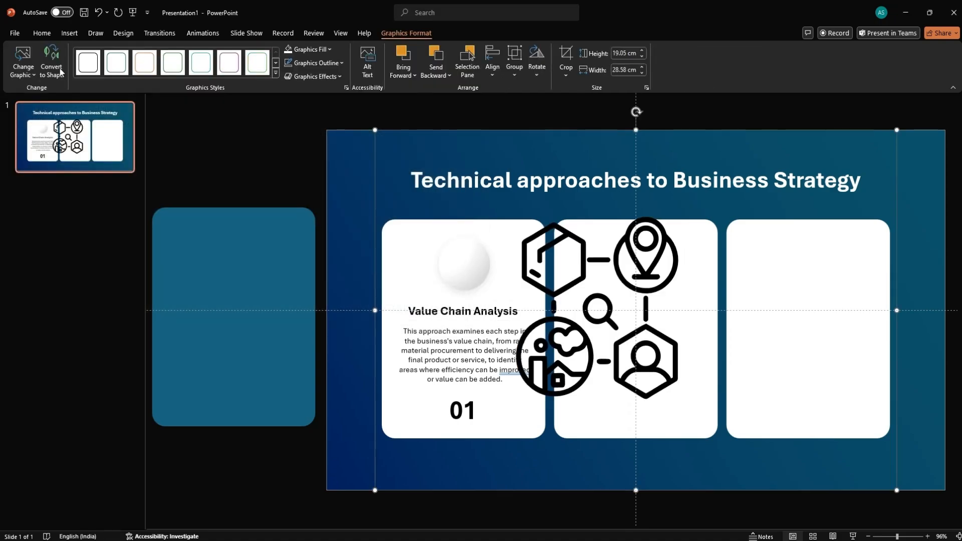
pyautogui.click(596, 306)
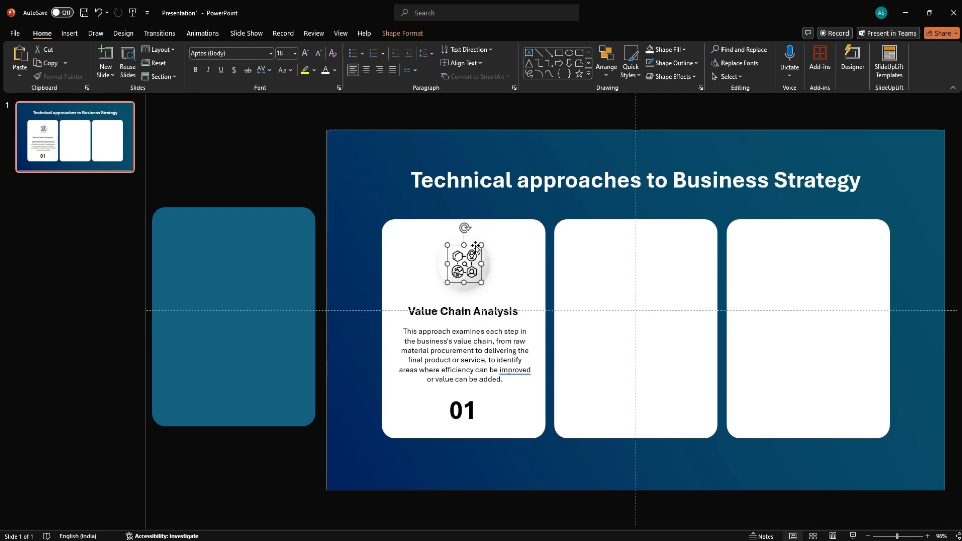
# Move the spare teal rounded panel over the Value Chain Analysis card and bring it to front.
pyautogui.click(461, 311)
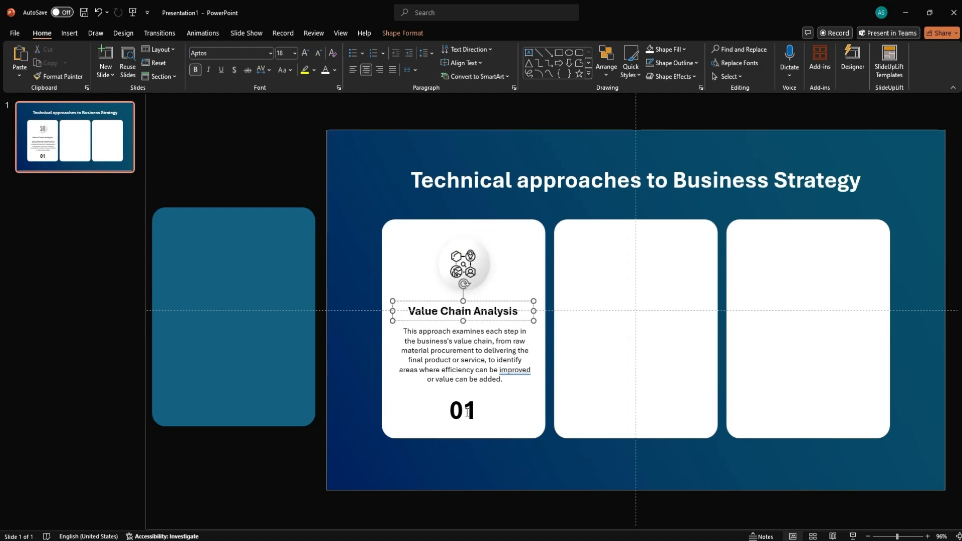
pyautogui.click(236, 318)
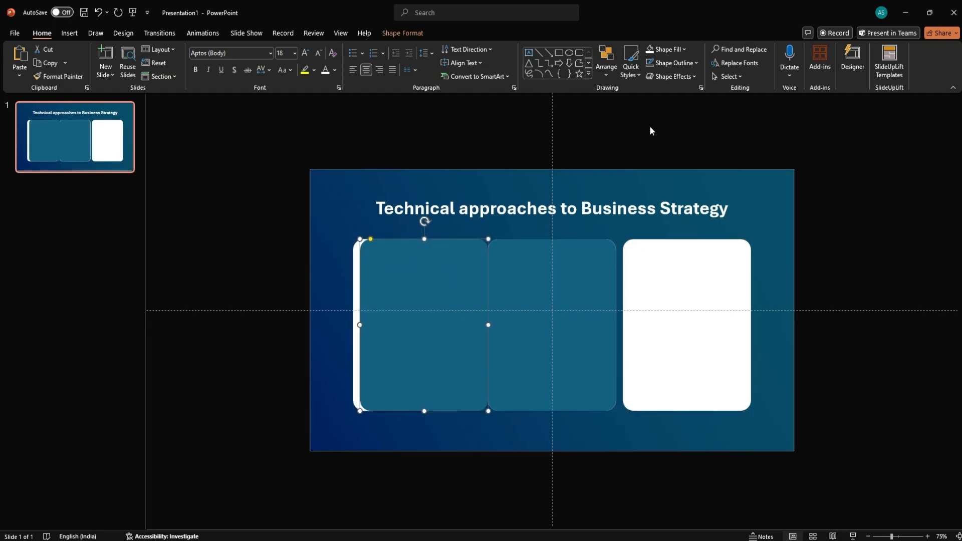
pyautogui.click(664, 49)
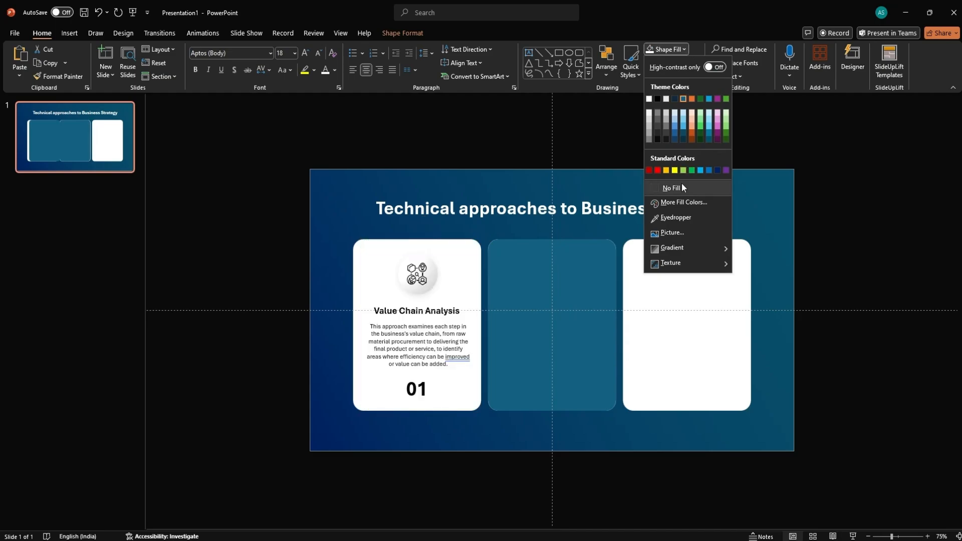
pyautogui.rightClick(550, 325)
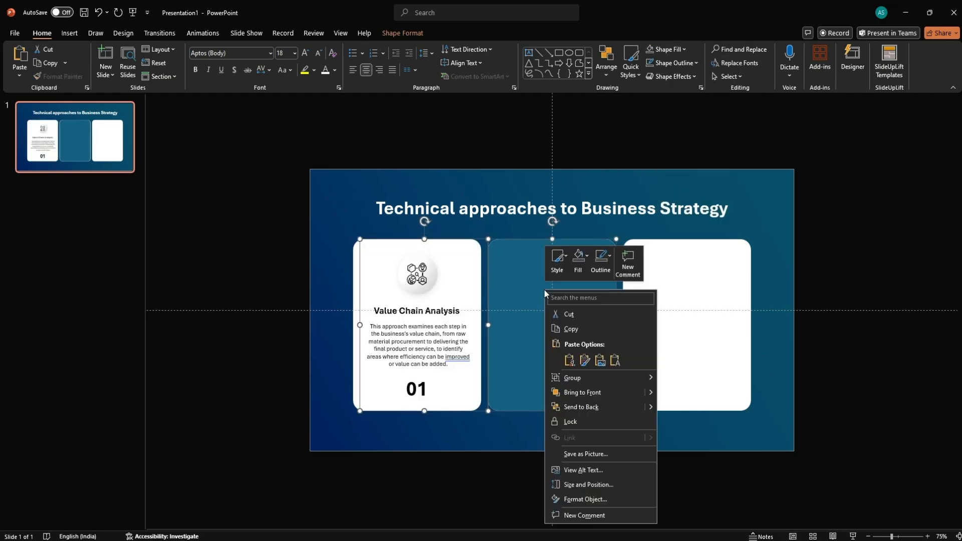
pyautogui.click(677, 385)
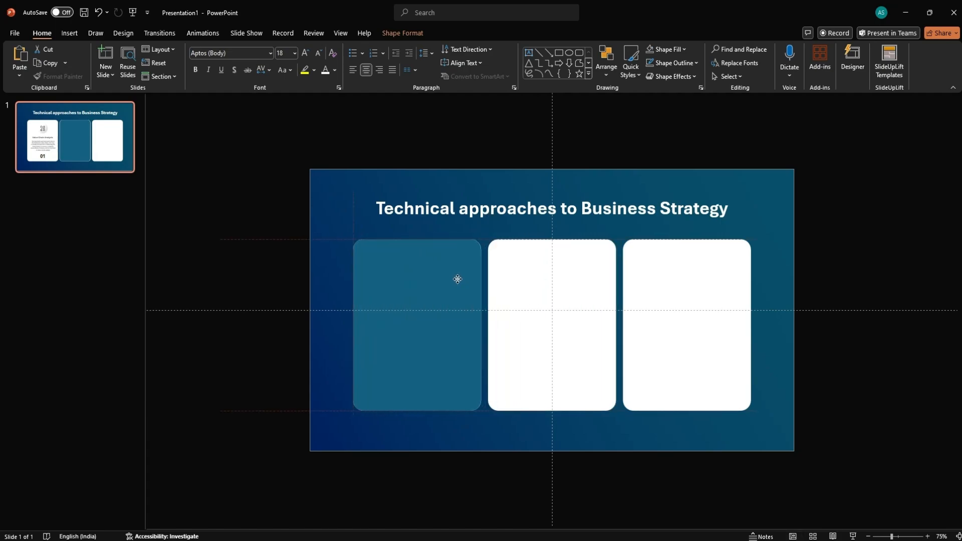
# Make the panel's 'Option' label uppercase OPTION above a large 01 number.
pyautogui.click(417, 326)
pyautogui.write('Option')
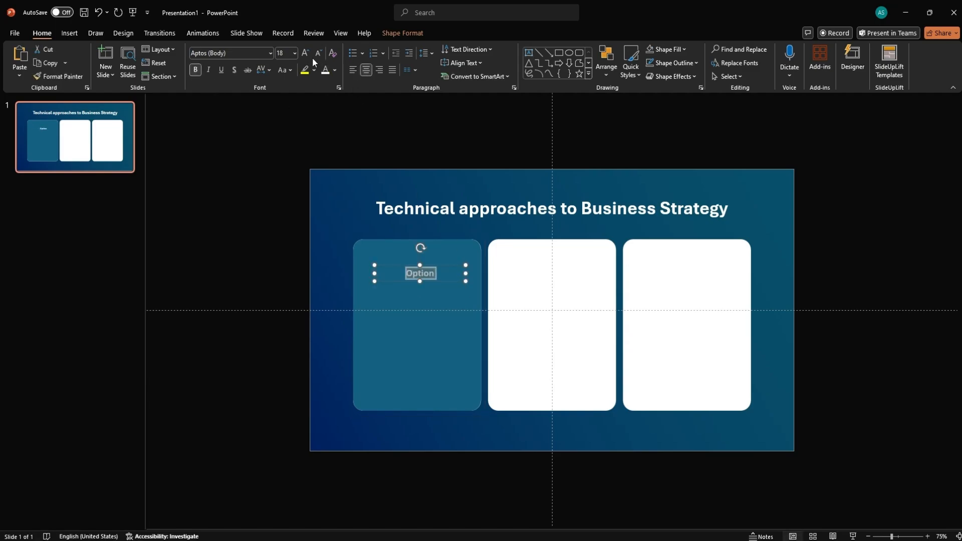
pyautogui.click(283, 70)
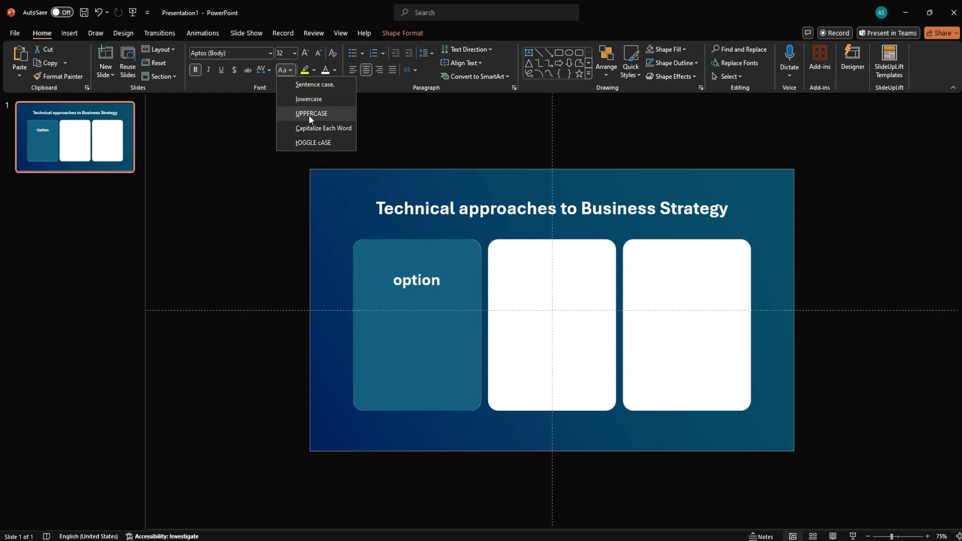
pyautogui.click(311, 114)
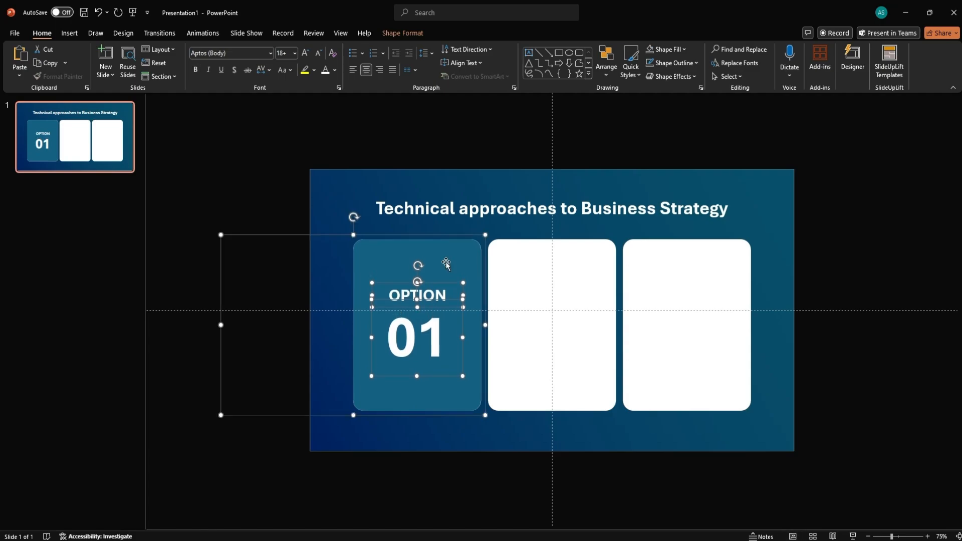
# Group the teal panel with its OPTION and 01 labels.
pyautogui.rightClick(417, 307)
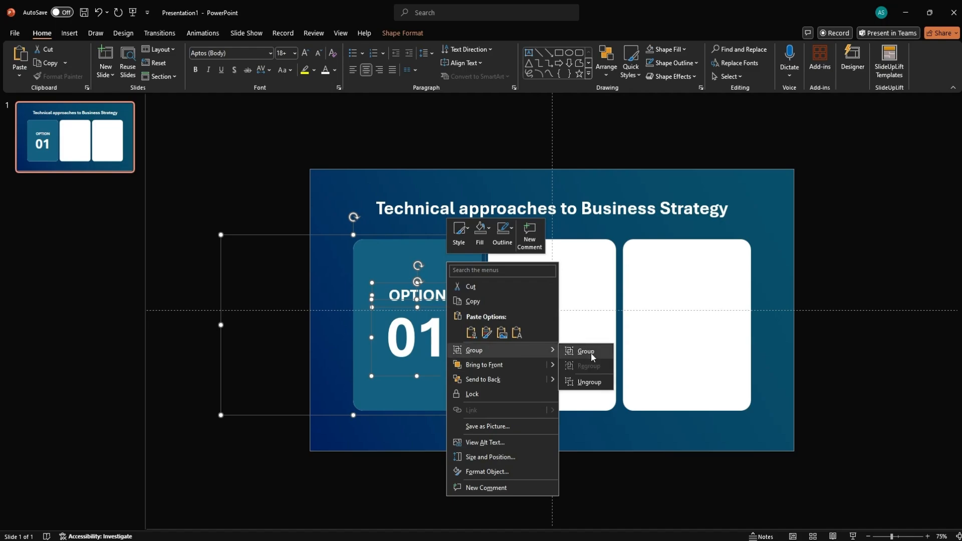
pyautogui.click(584, 350)
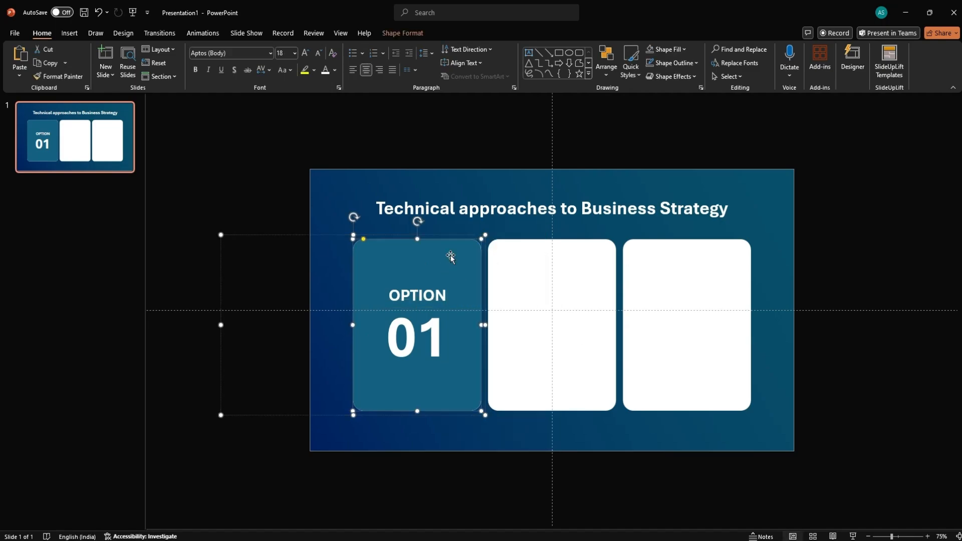
# Fill the grouped panel bright blue using custom hex colour 3A96DF.
pyautogui.click(664, 49)
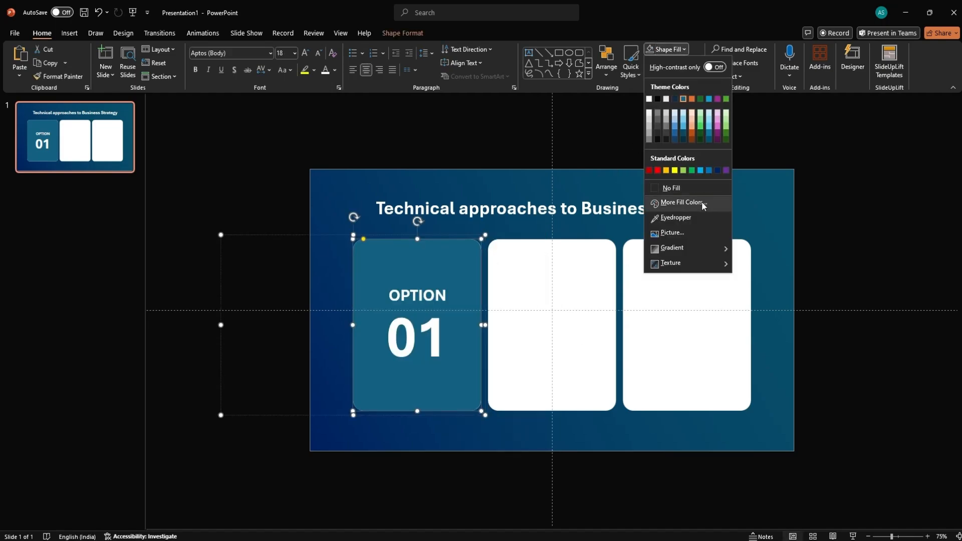
pyautogui.click(681, 204)
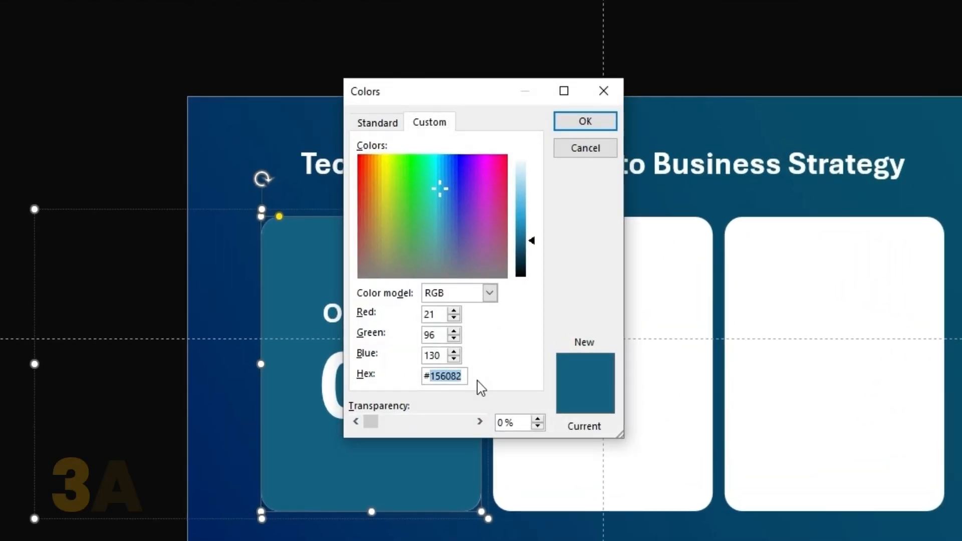
pyautogui.write('3A9')
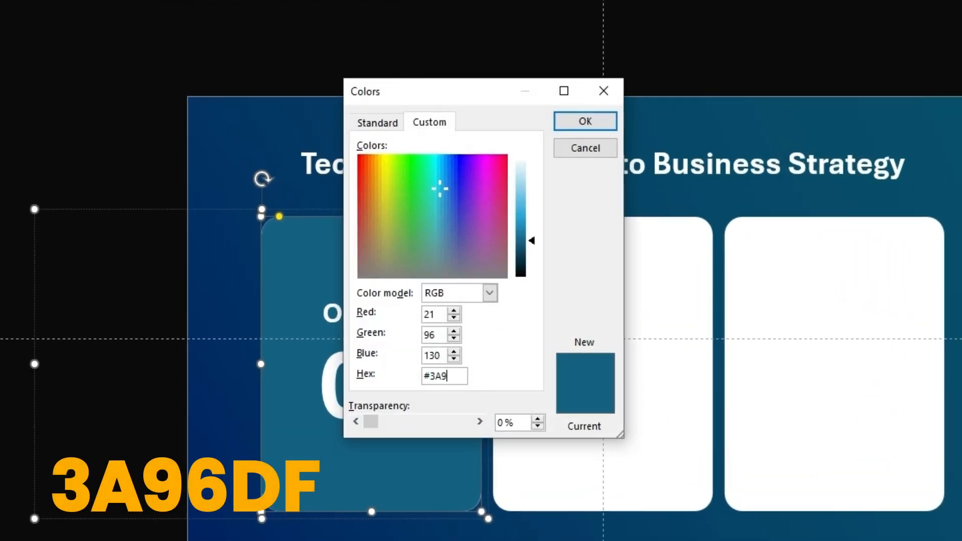
pyautogui.write('6DF')
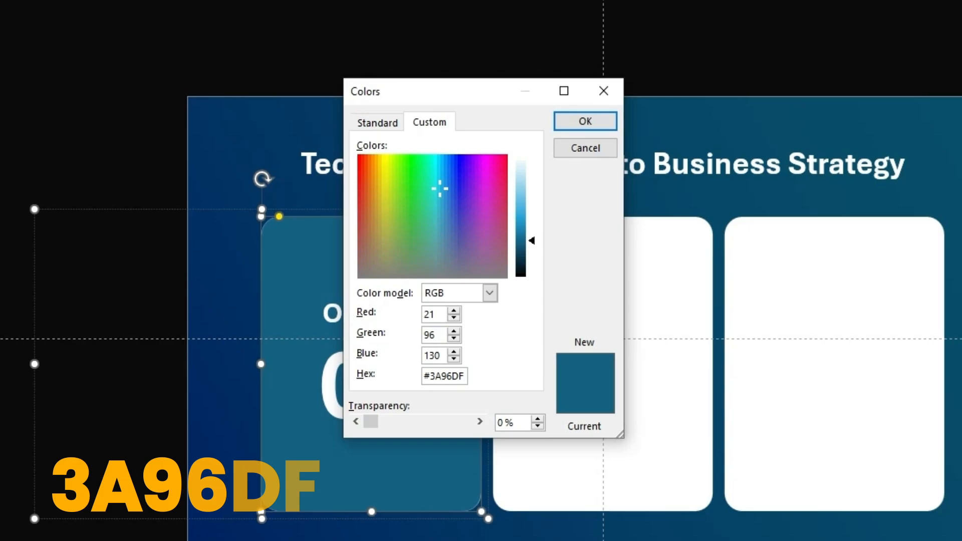
pyautogui.click(584, 121)
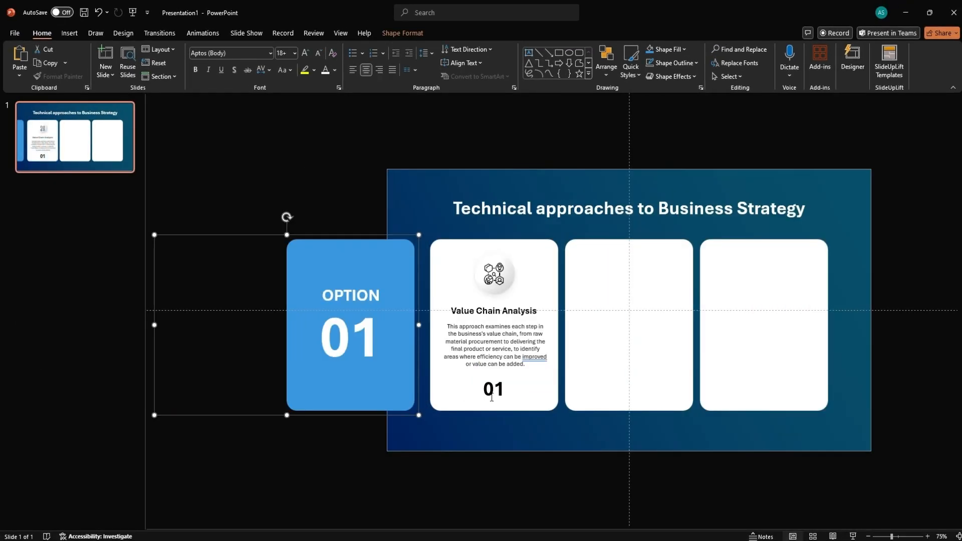
# Recolour the first card's 01, Value Chain Analysis title and icon with the recent blue.
pyautogui.click(336, 70)
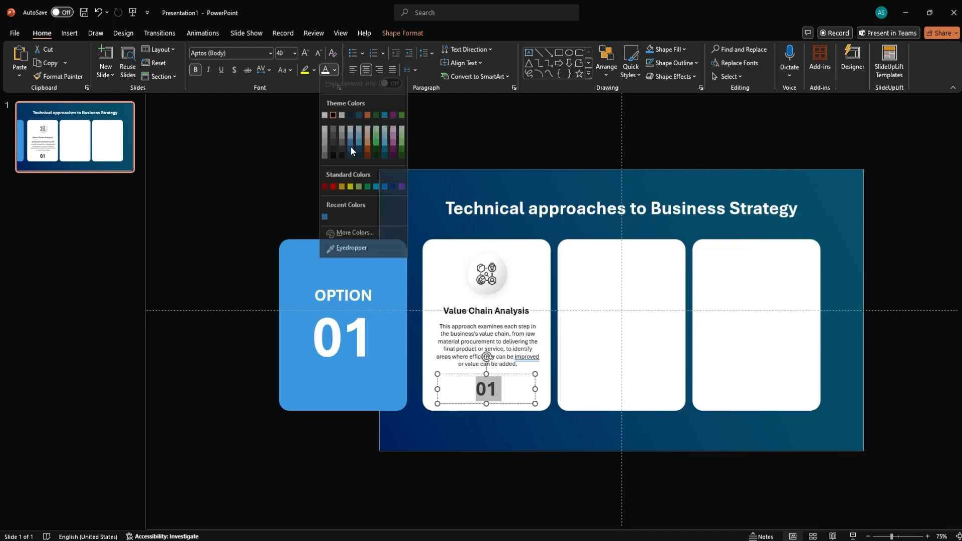
pyautogui.click(352, 248)
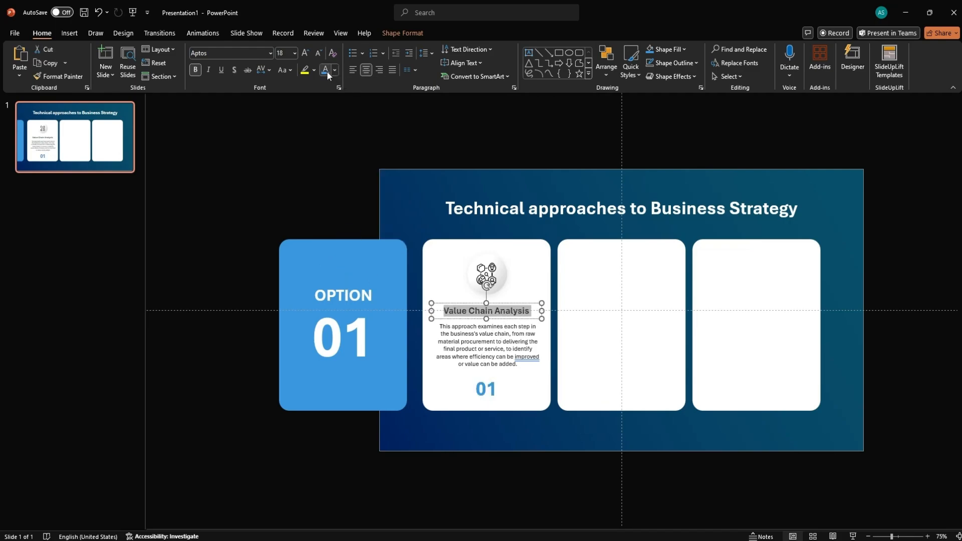
pyautogui.click(486, 269)
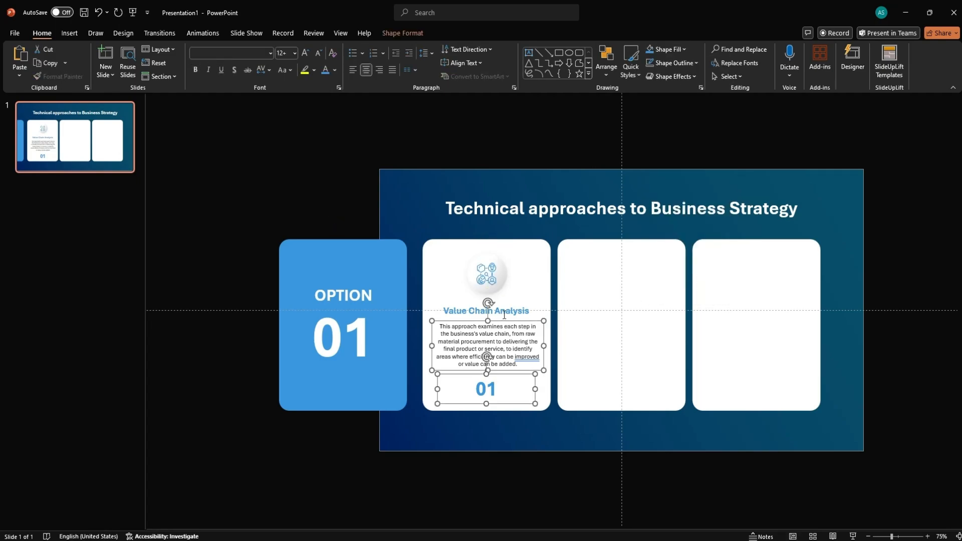
pyautogui.click(605, 62)
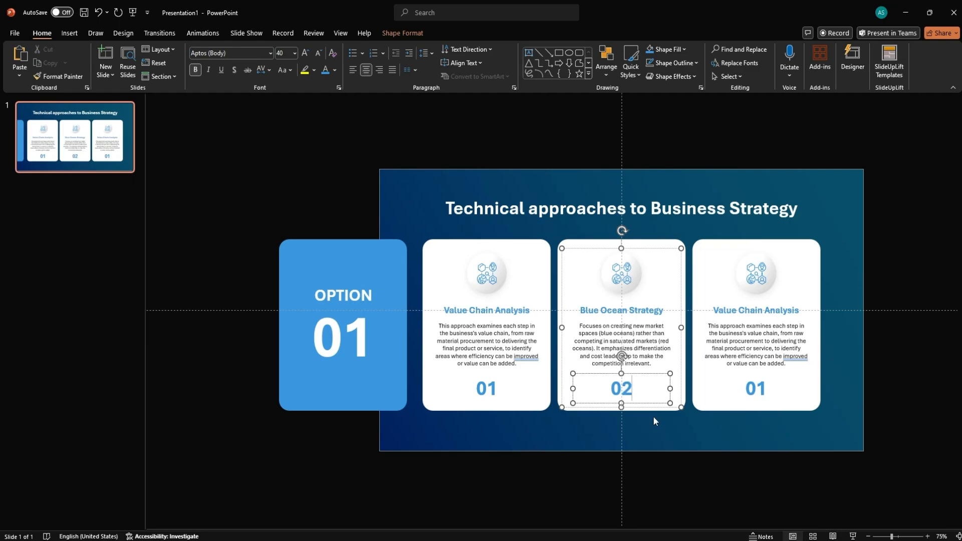
# Colour the Blue Ocean Strategy card's icon, heading and 02 green using hex 43C386.
pyautogui.rightClick(622, 356)
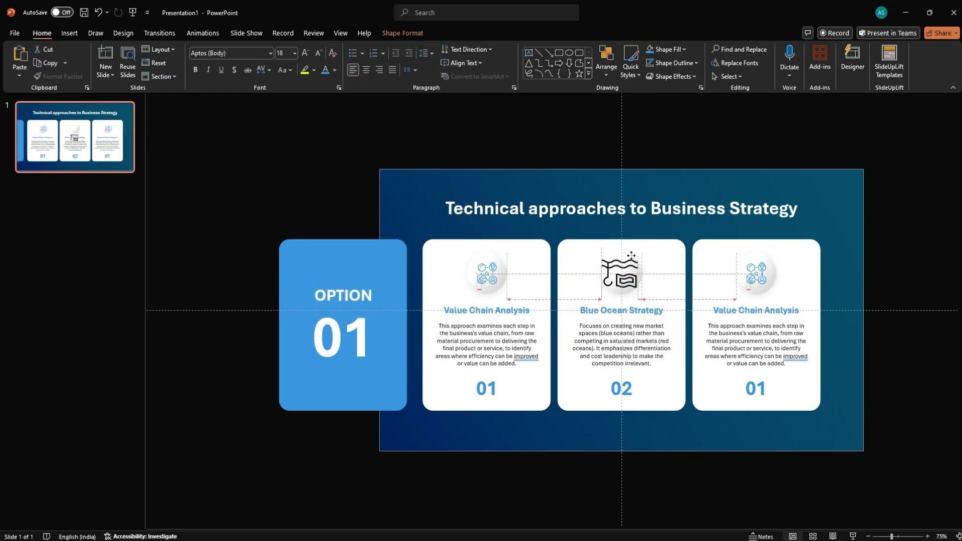
pyautogui.click(621, 275)
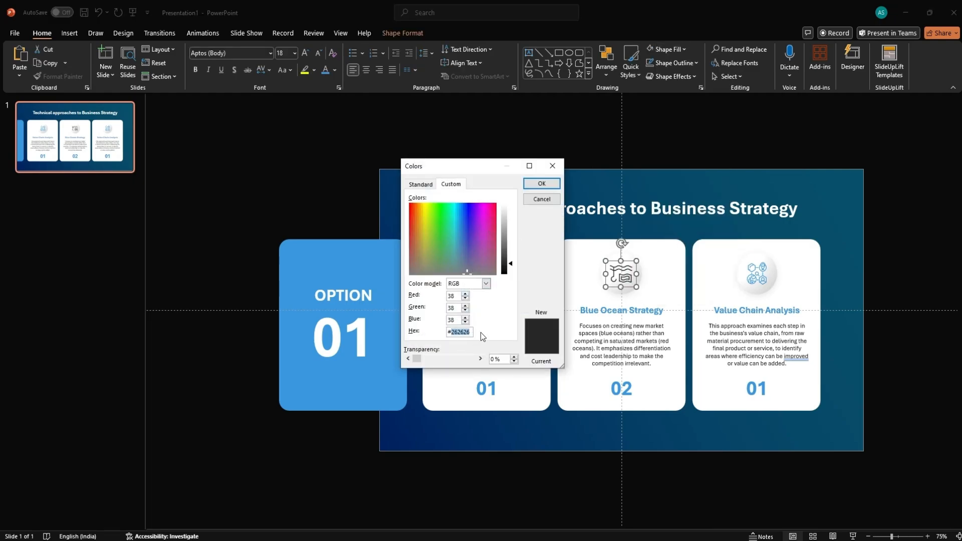
pyautogui.write('43c386')
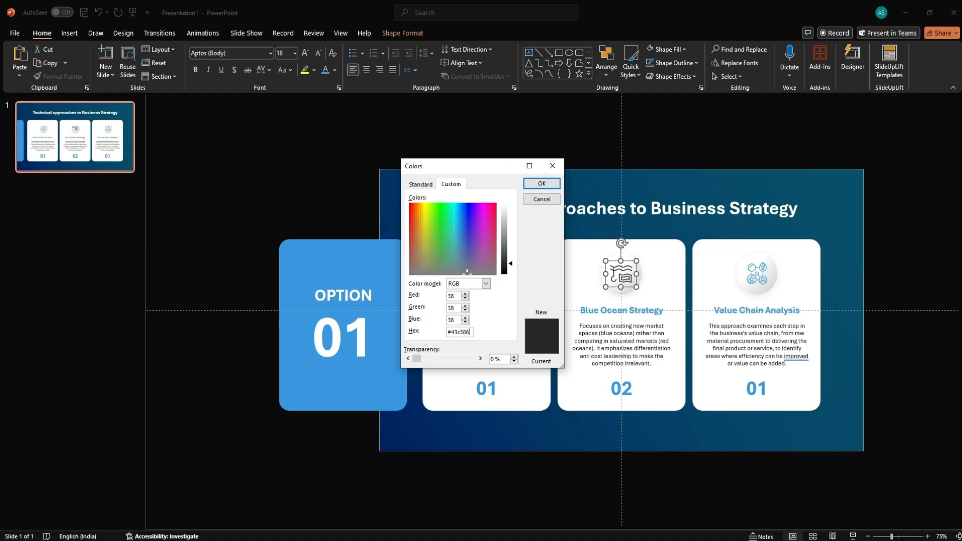
pyautogui.click(335, 69)
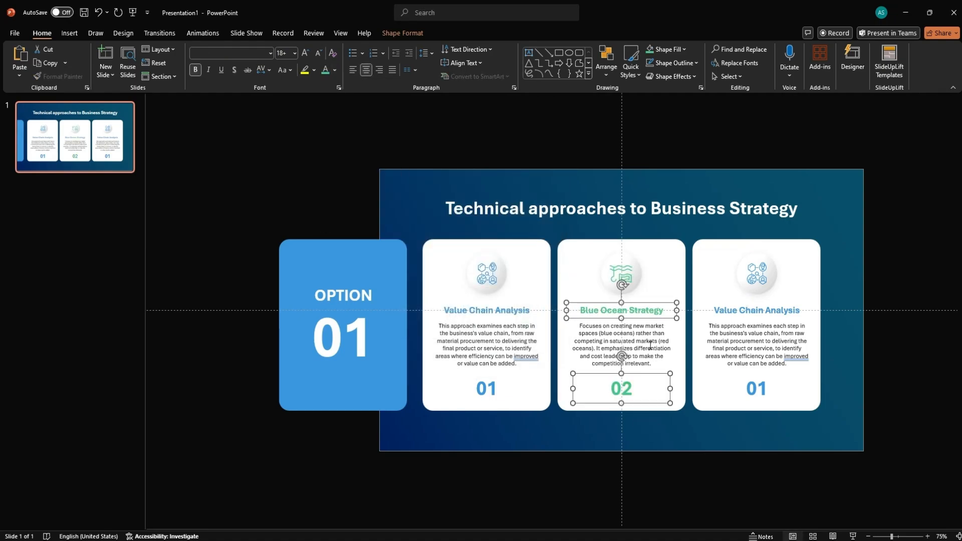
# Paste the Scenario Planning title, description and 03 into the third card.
pyautogui.click(756, 309)
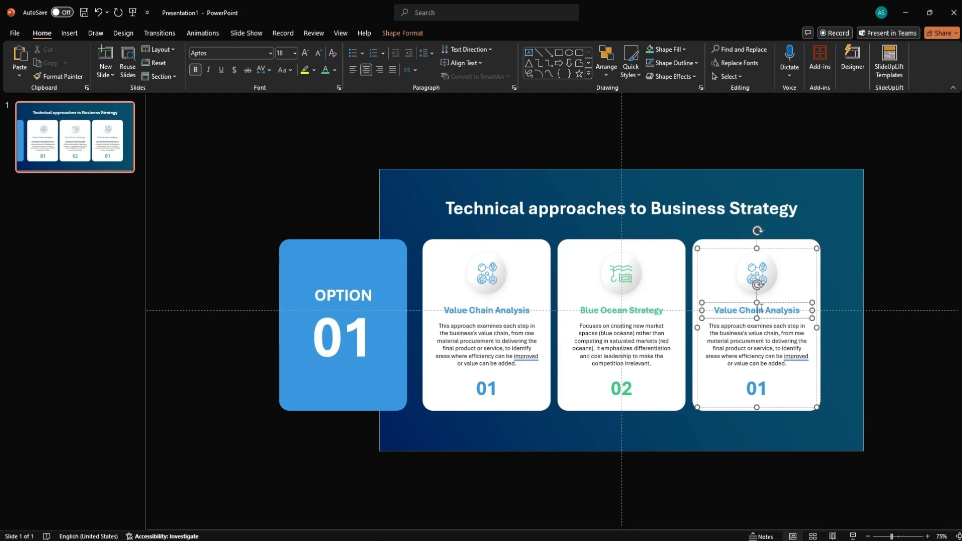
pyautogui.press('ctrl+v')
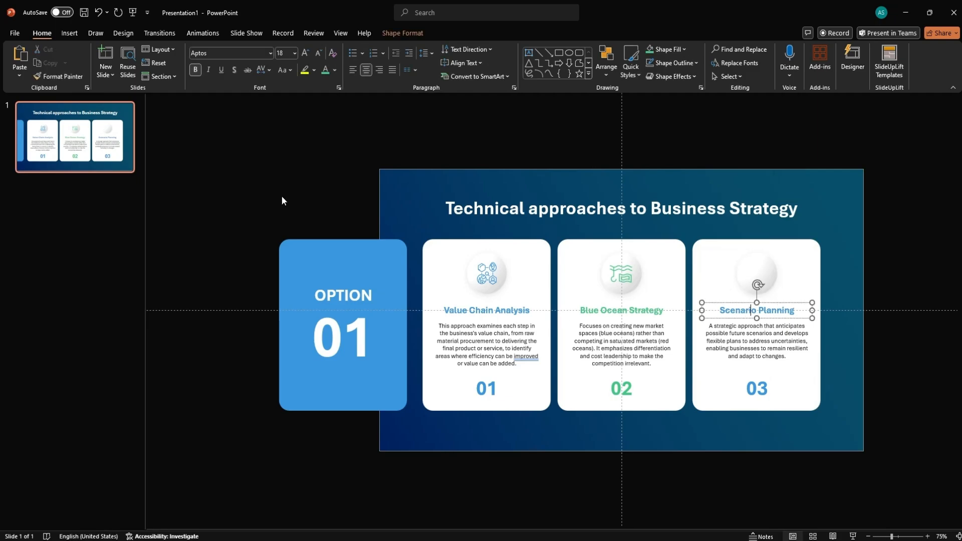
pyautogui.click(621, 272)
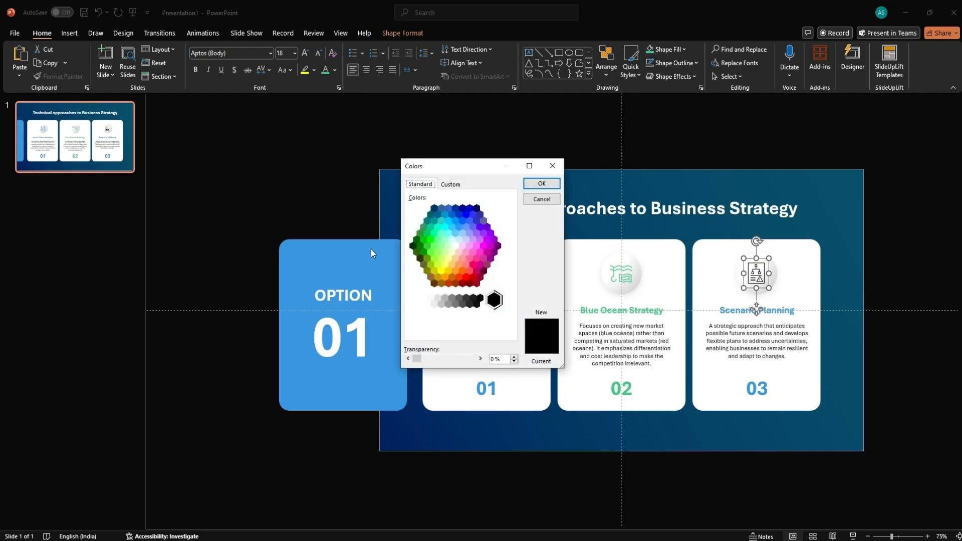
# Give the Scenario Planning card an icon and colour its icon, title and 03 custom yellow.
pyautogui.click(450, 185)
pyautogui.write('#FDCB')
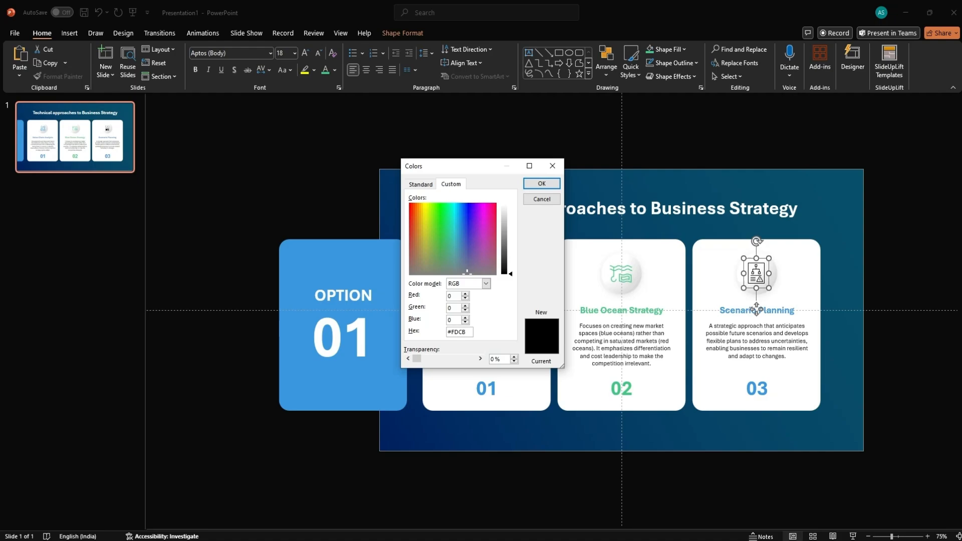
pyautogui.click(540, 199)
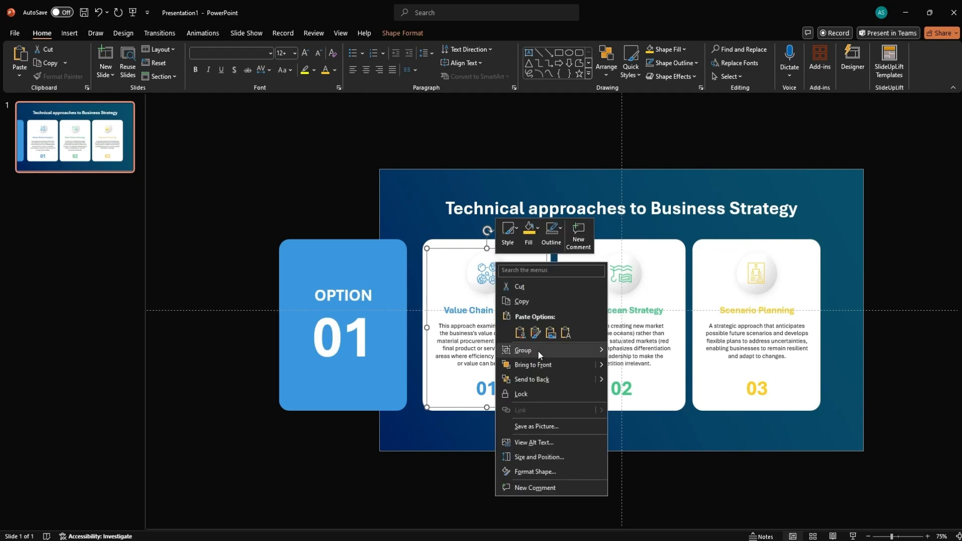
pyautogui.click(604, 409)
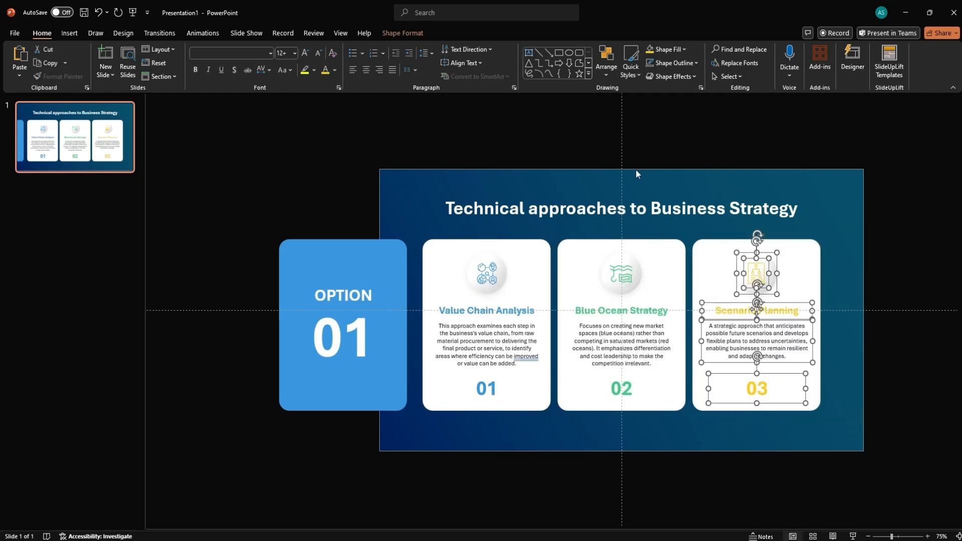
pyautogui.moveTo(689, 157)
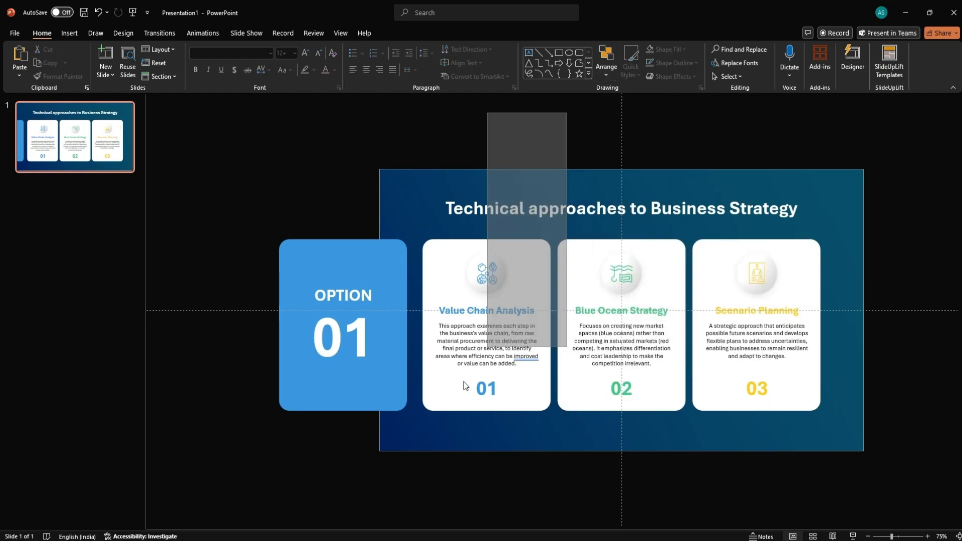
# Copy the OPTION panel over cards two and three as green 02 and yellow 03, then duplicate the slide.
pyautogui.click(342, 325)
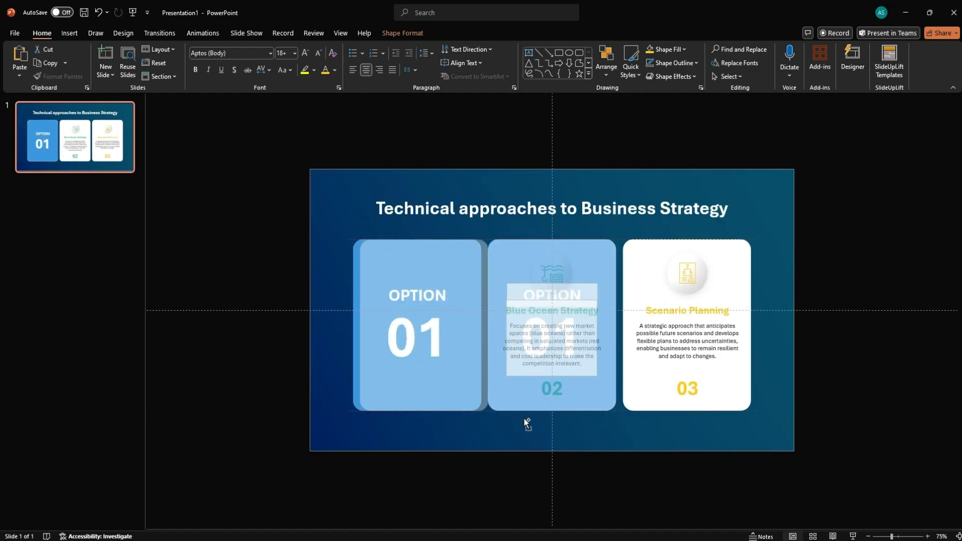
pyautogui.click(551, 338)
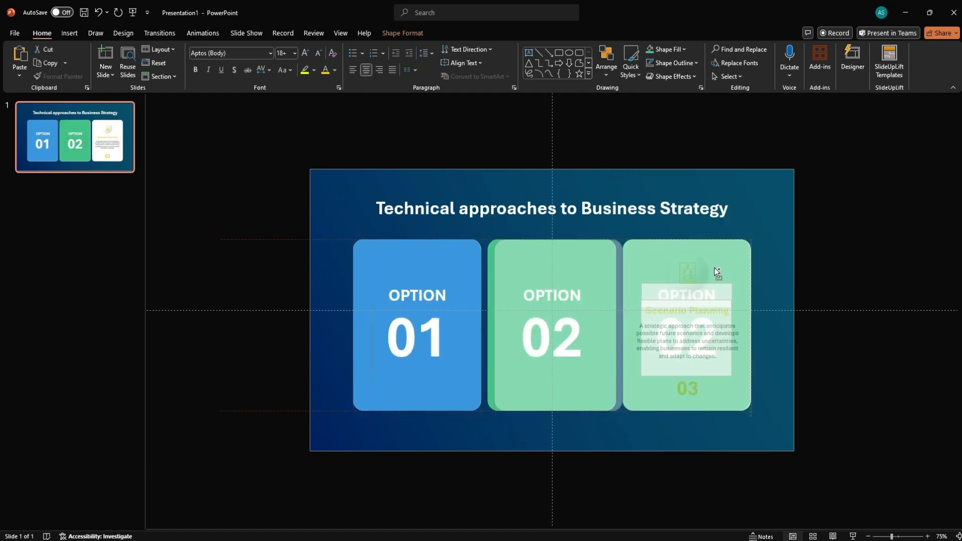
pyautogui.click(686, 336)
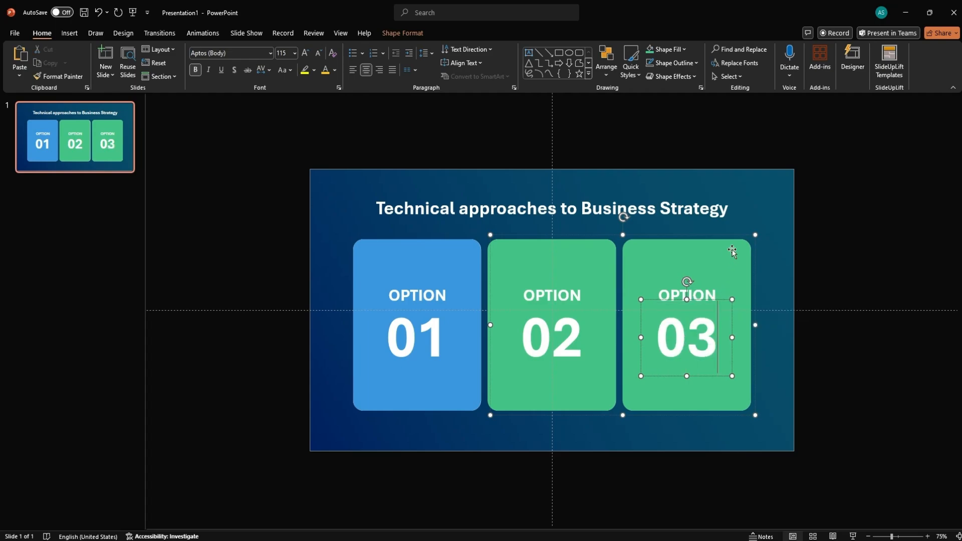
pyautogui.click(445, 269)
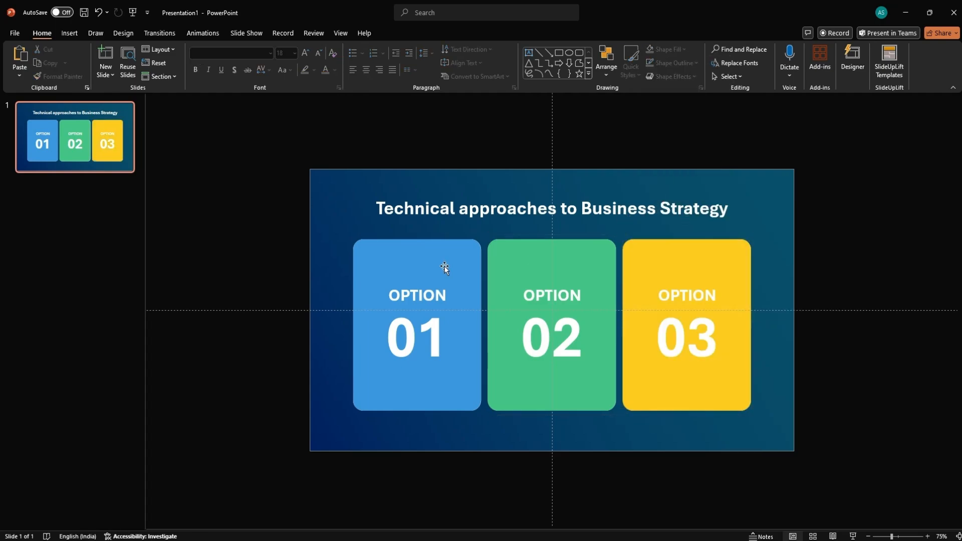
pyautogui.moveTo(873, 250)
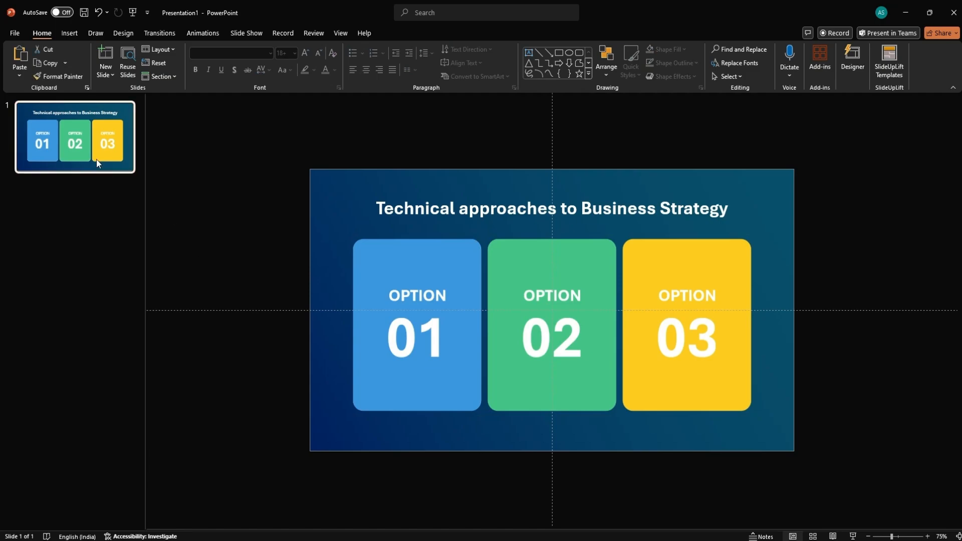
pyautogui.click(104, 58)
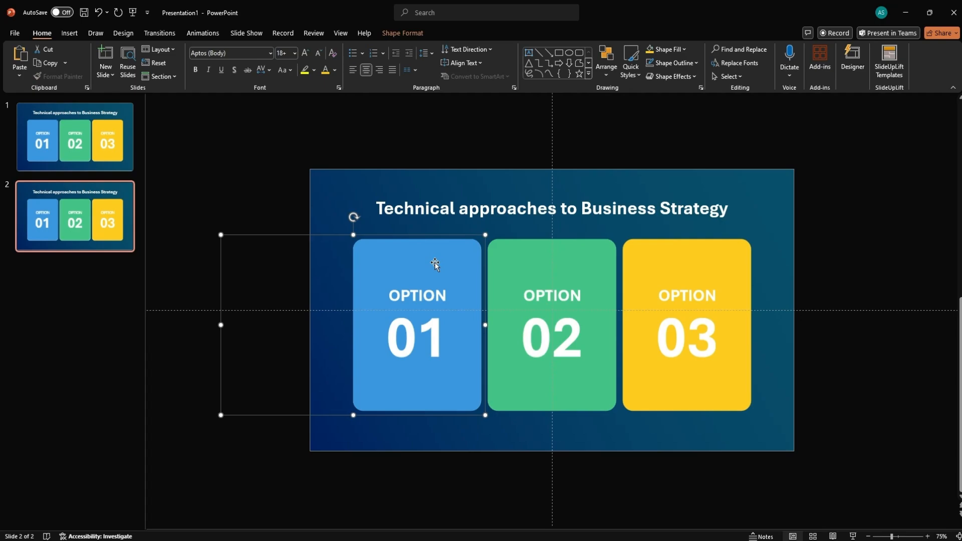
# On slide two set the blue panel's 3-D X Rotation to 270° so the Value Chain Analysis card shows.
pyautogui.rightClick(434, 265)
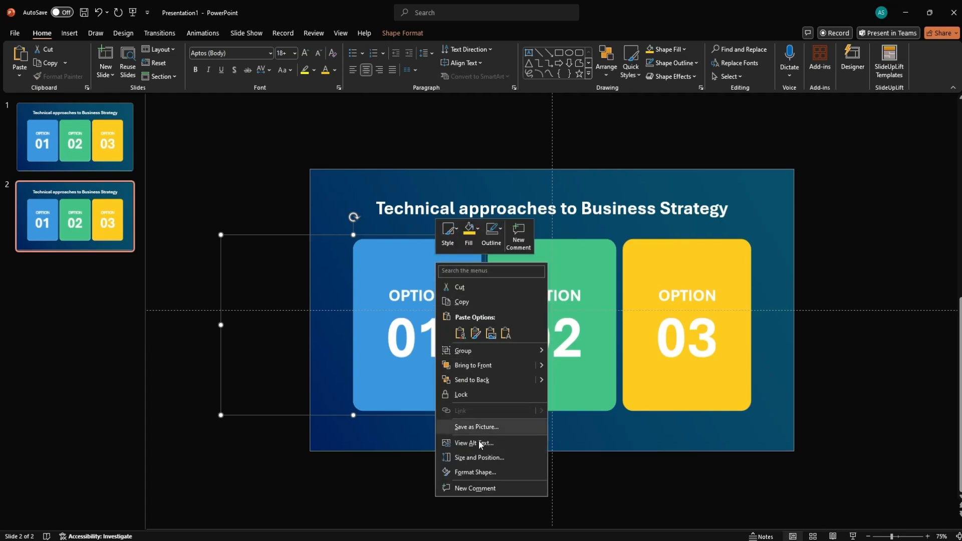
pyautogui.click(475, 473)
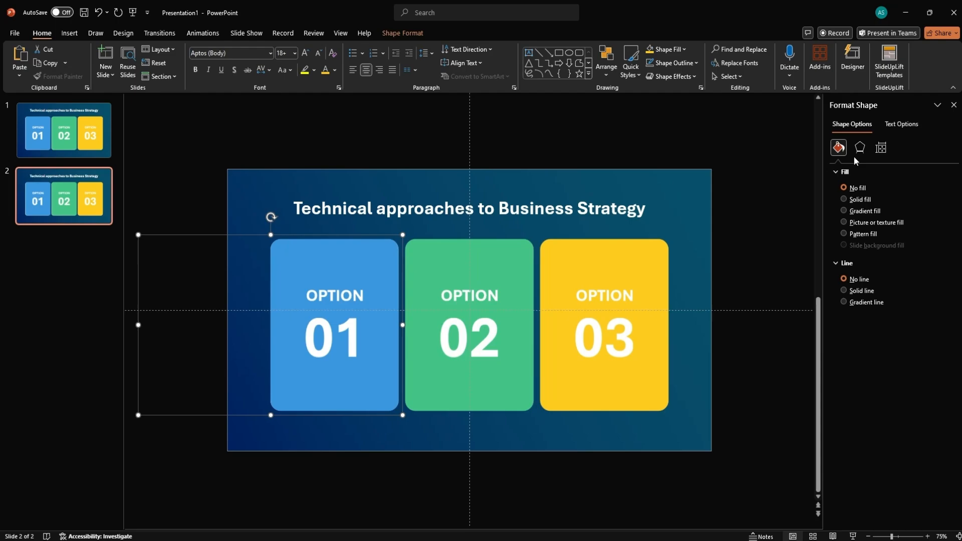
pyautogui.click(860, 147)
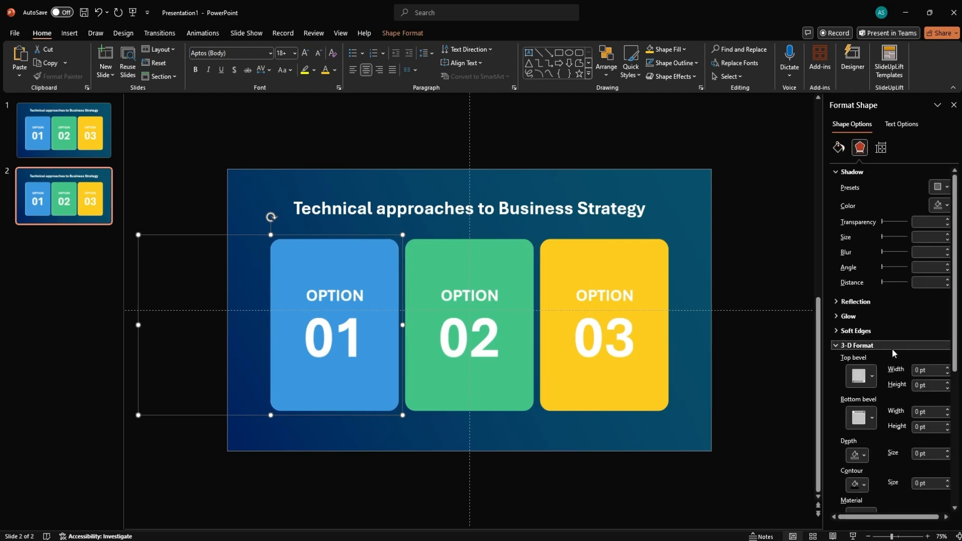
pyautogui.click(858, 345)
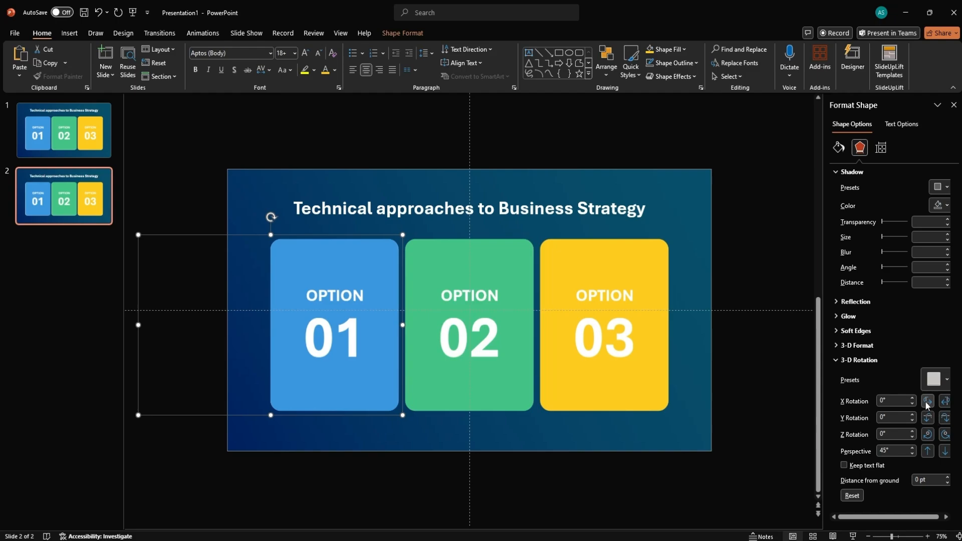
pyautogui.click(927, 404)
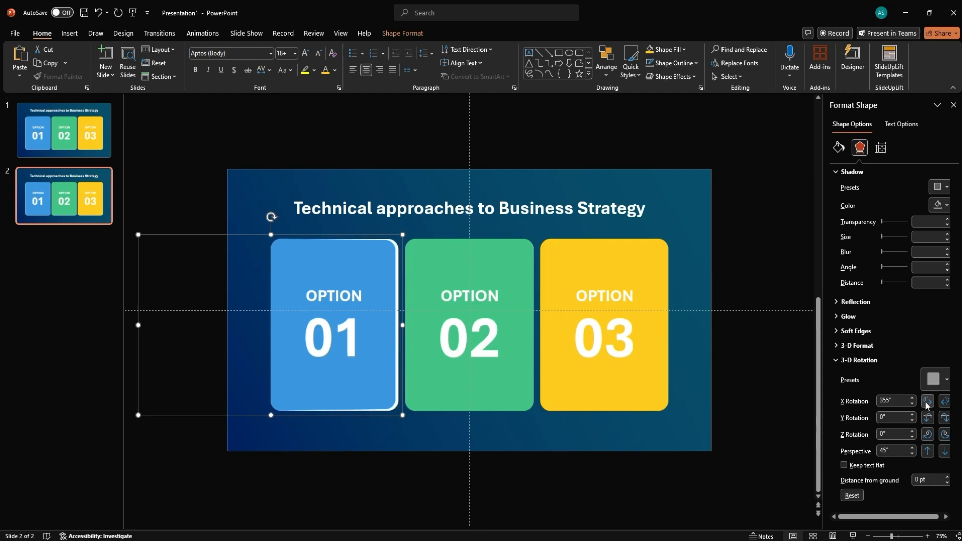
pyautogui.click(927, 400)
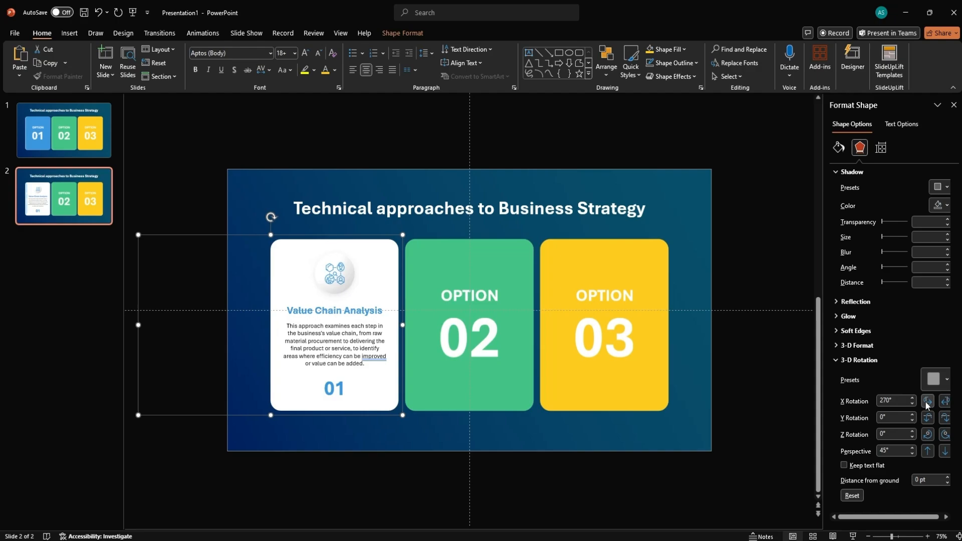
pyautogui.click(403, 327)
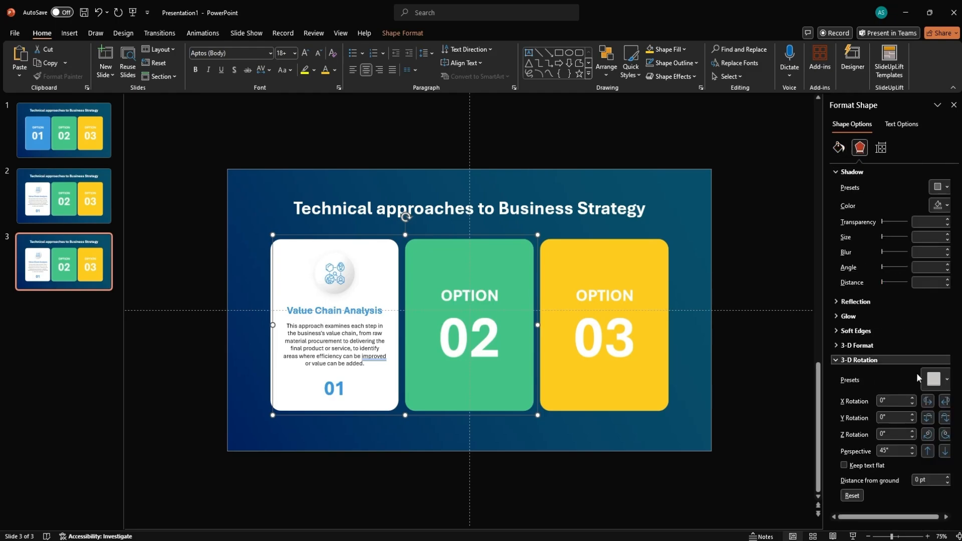
# Set the green and yellow panels' X Rotation to 270° on slides three and four.
pyautogui.click(926, 399)
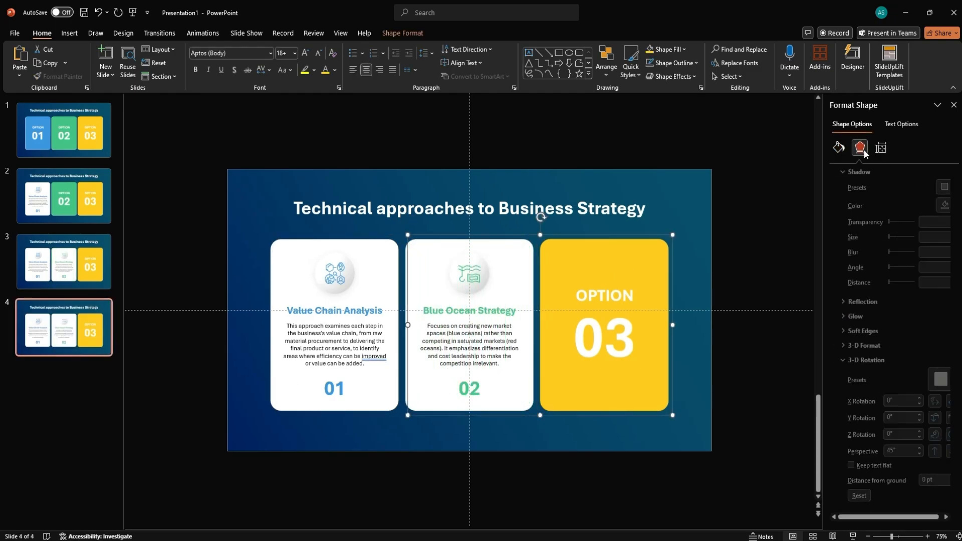
pyautogui.click(928, 400)
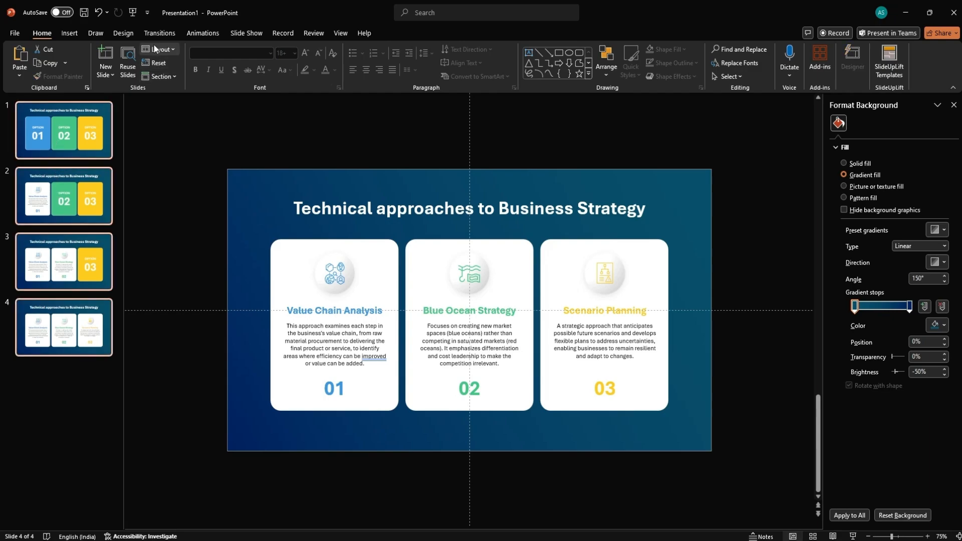
# Apply a Morph transition with 01.50 duration to all slides and return to slide 1.
pyautogui.click(160, 33)
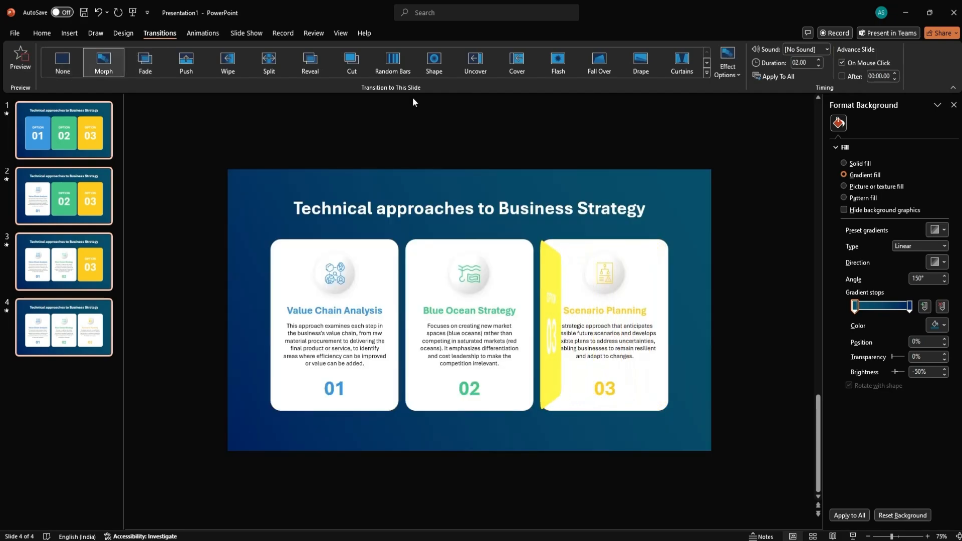
pyautogui.click(819, 67)
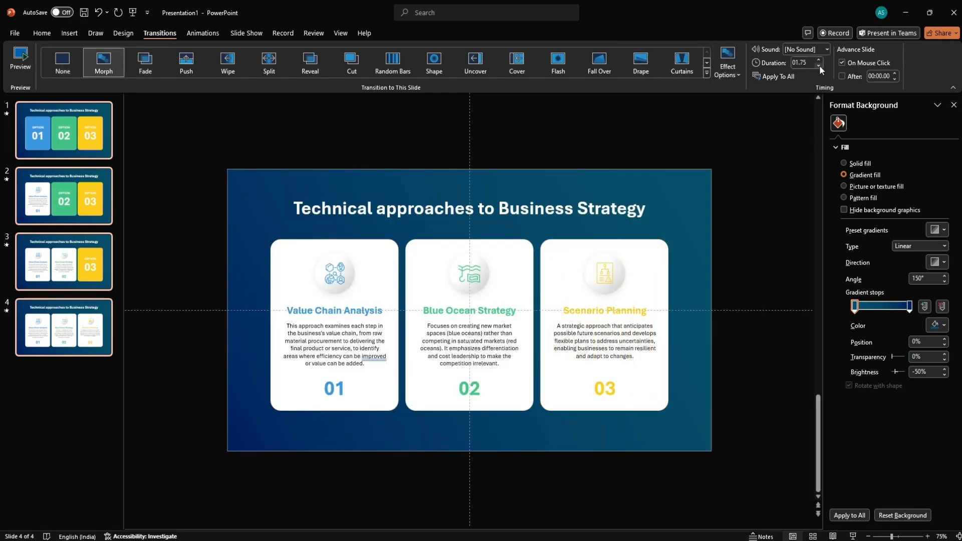
pyautogui.click(820, 79)
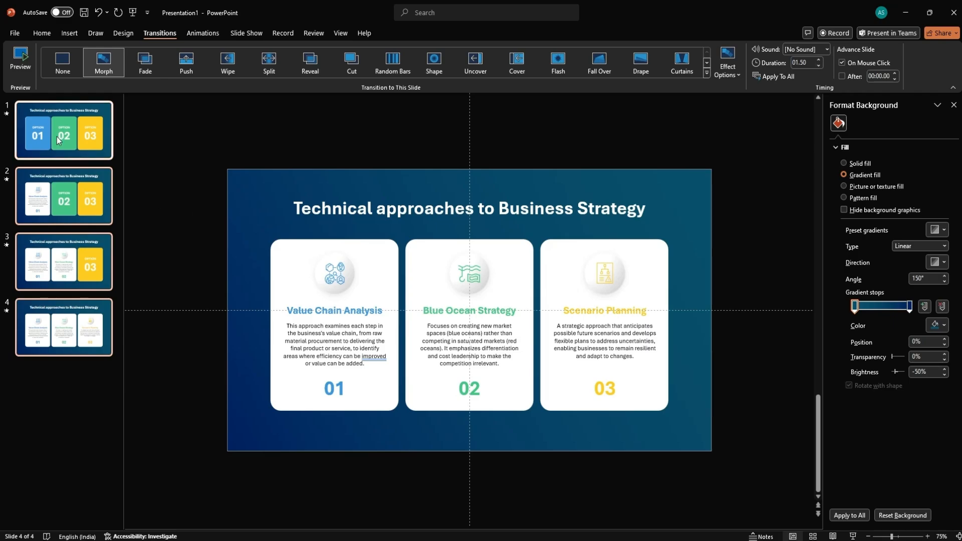
pyautogui.click(341, 33)
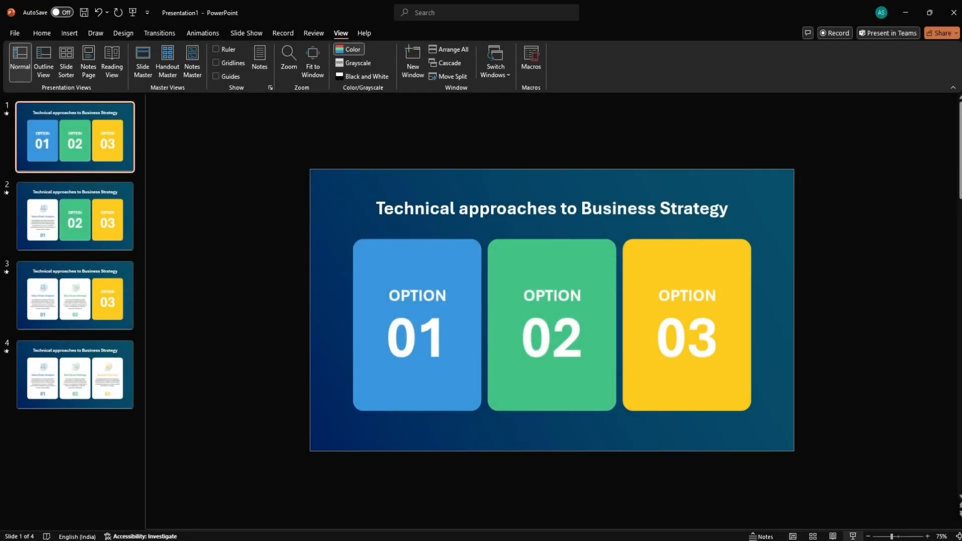